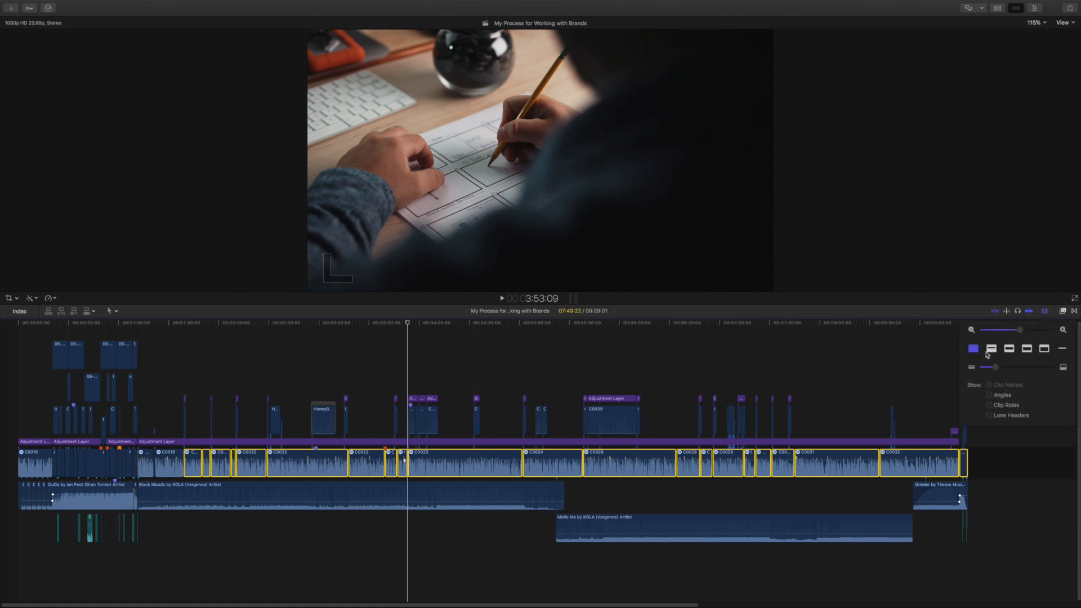
mouse_move(973, 348)
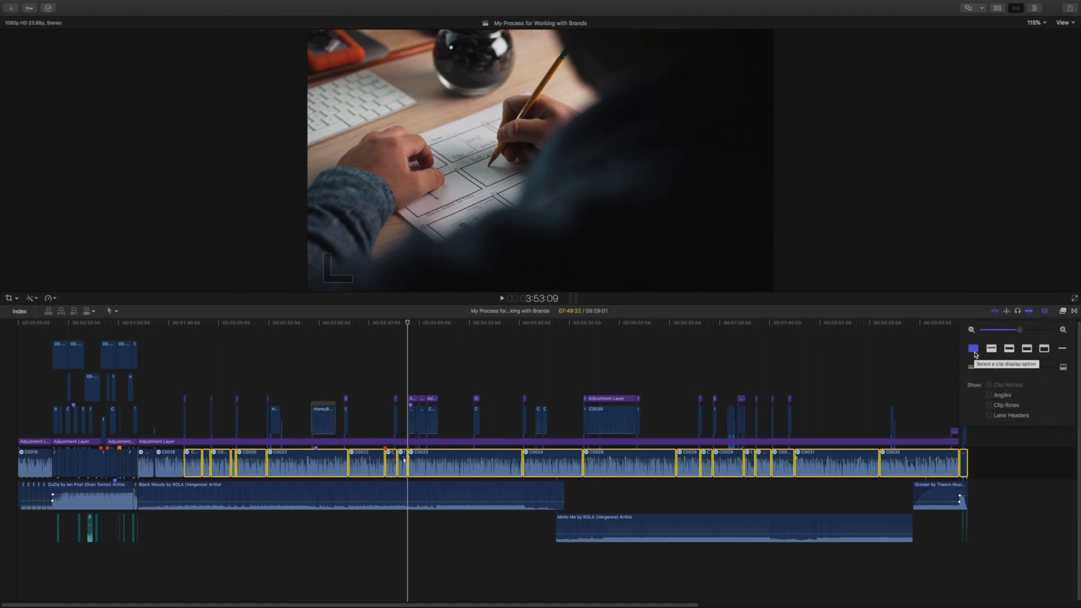
Step: Close the clip appearance popover and select the Black Moods, Mello Me and Grinder music clips
click(1009, 348)
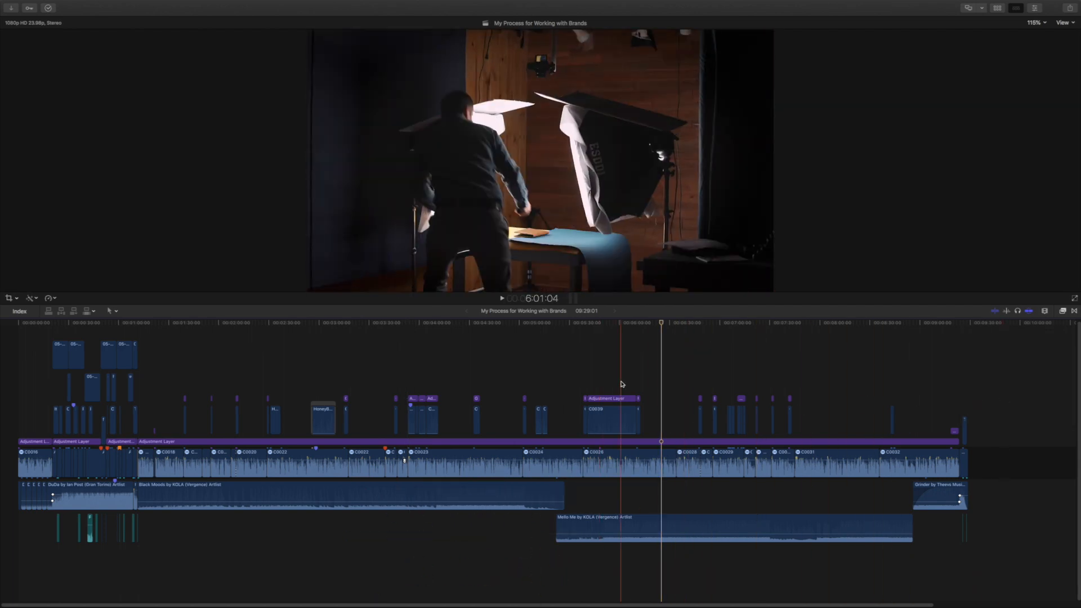
click(479, 323)
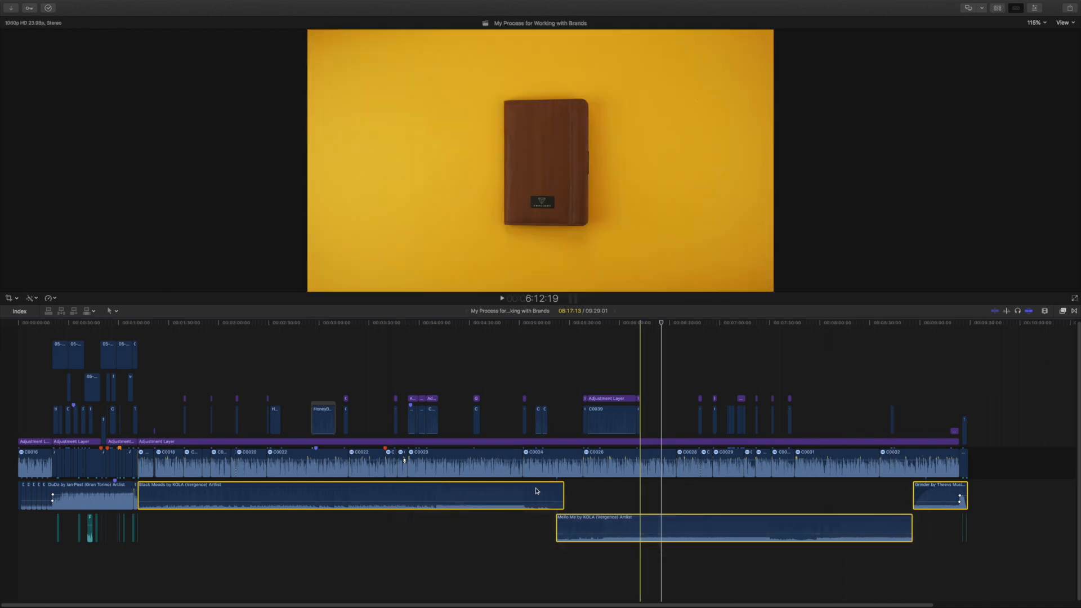
Step: Assign the Music audio role to the selected music clips so they turn green
click(922, 323)
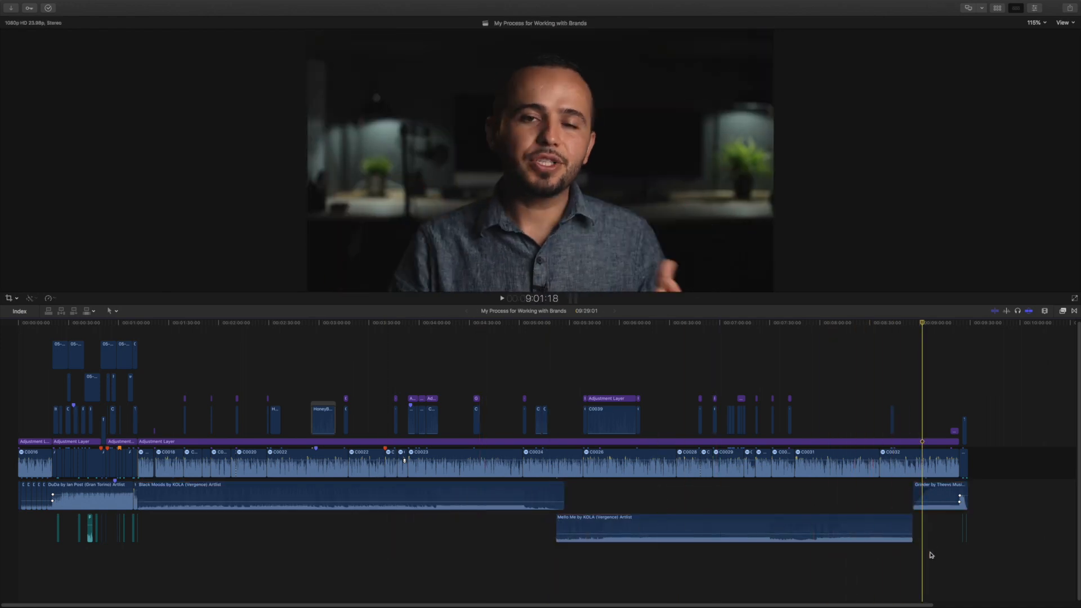
right_click(276, 493)
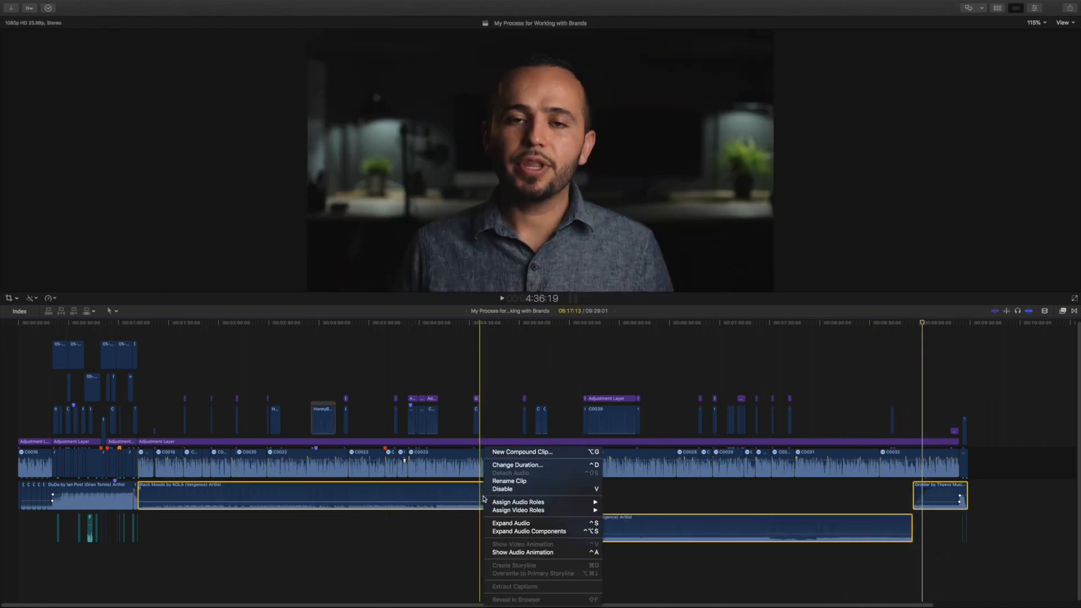
mouse_move(518, 511)
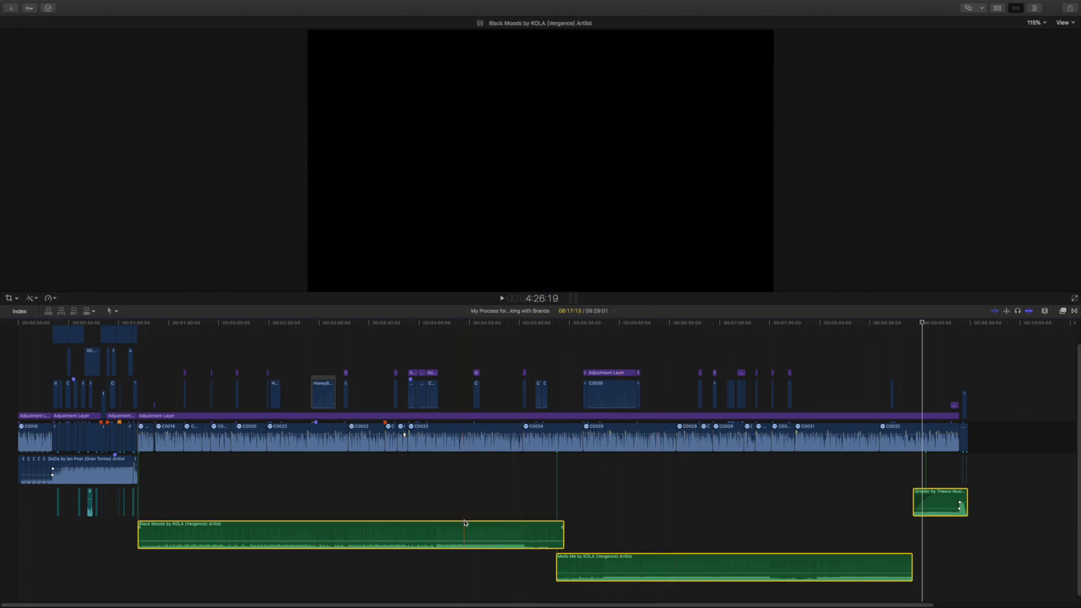
click(575, 438)
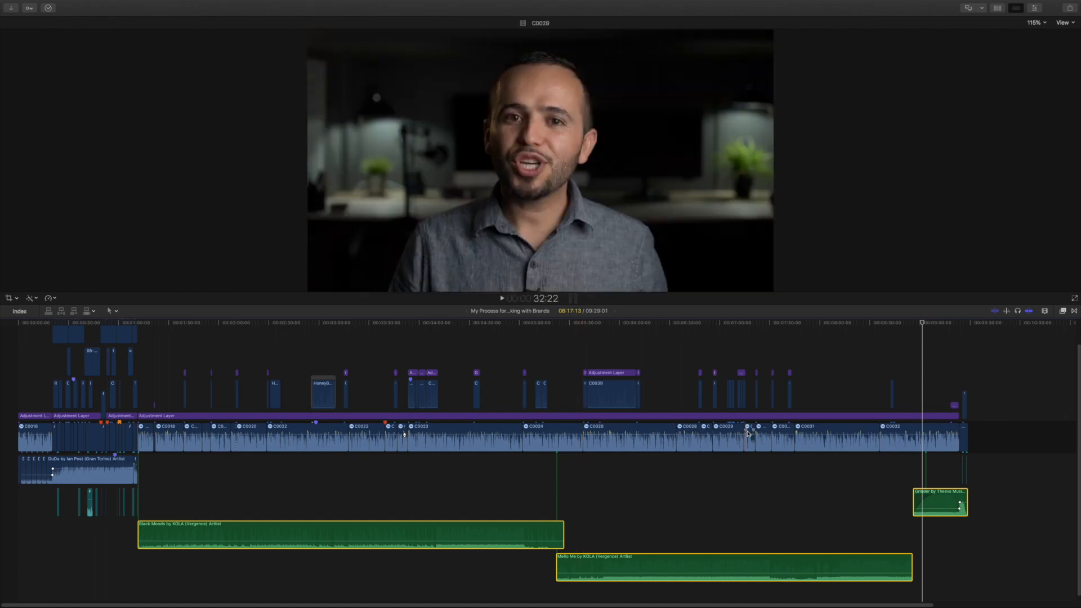
Step: Select clip C0026 and bring up its Assign Video Roles submenu
click(629, 435)
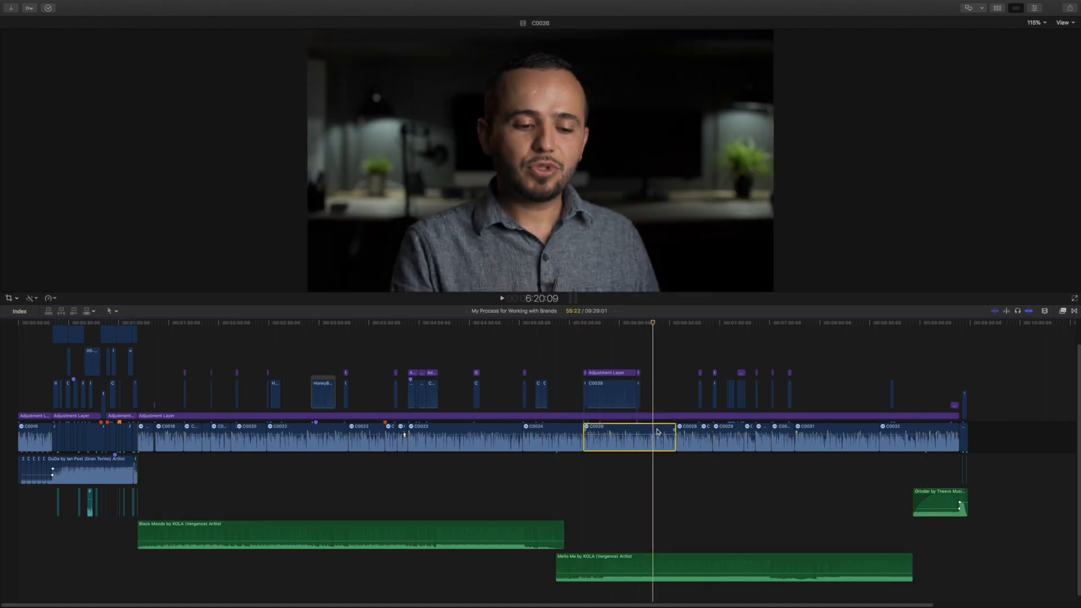
right_click(627, 438)
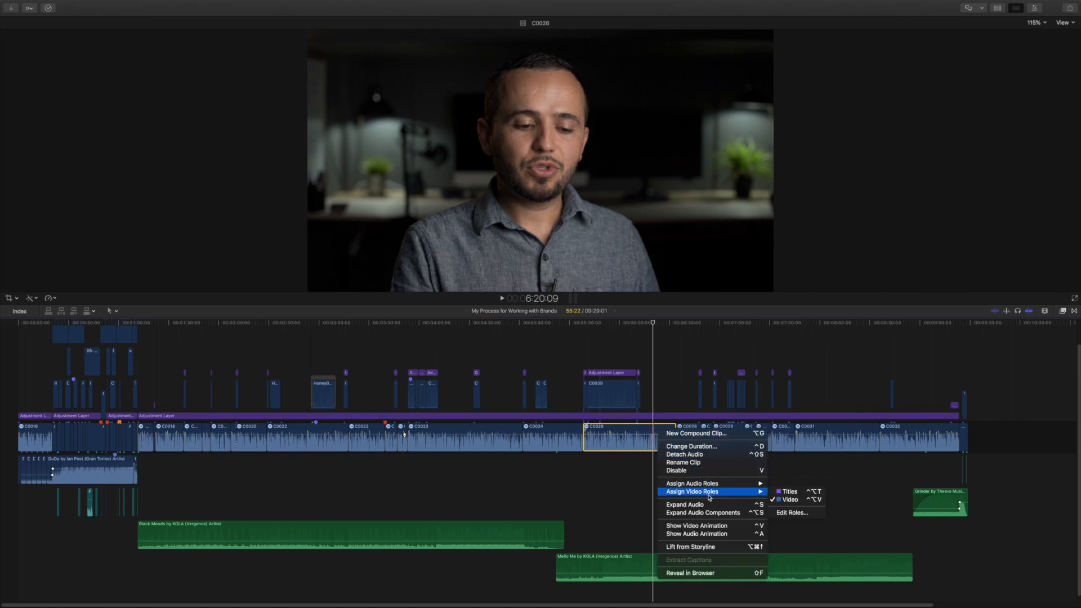
mouse_move(755, 496)
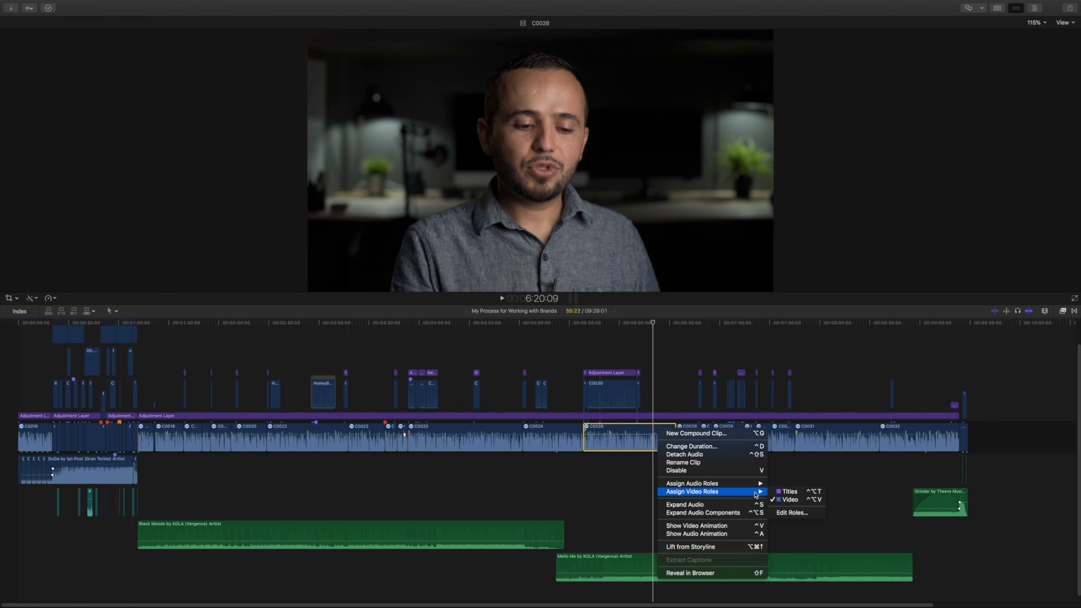
mouse_move(790, 492)
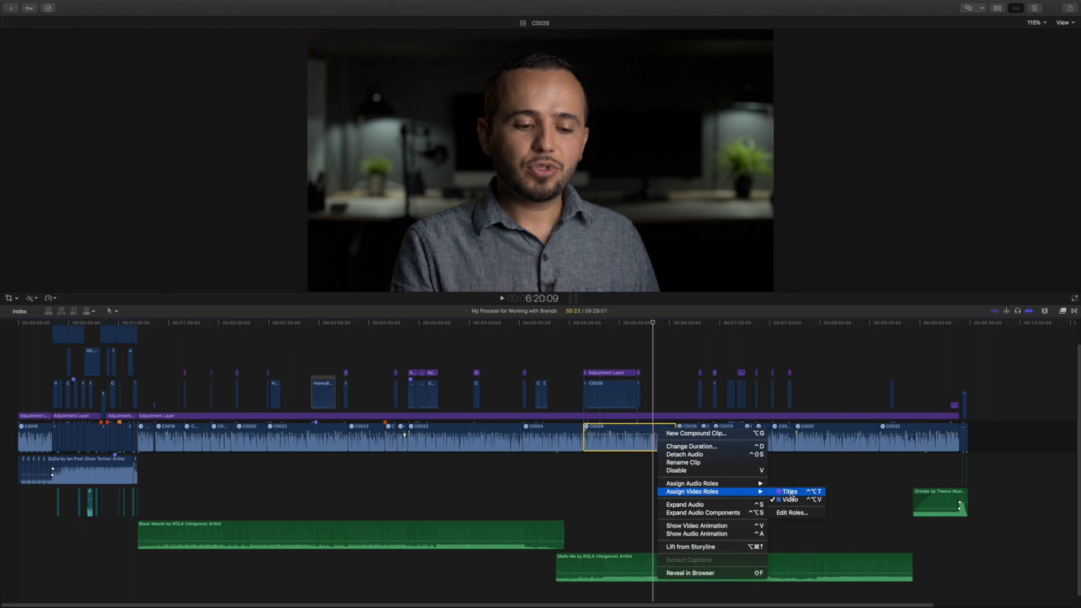
mouse_move(789, 499)
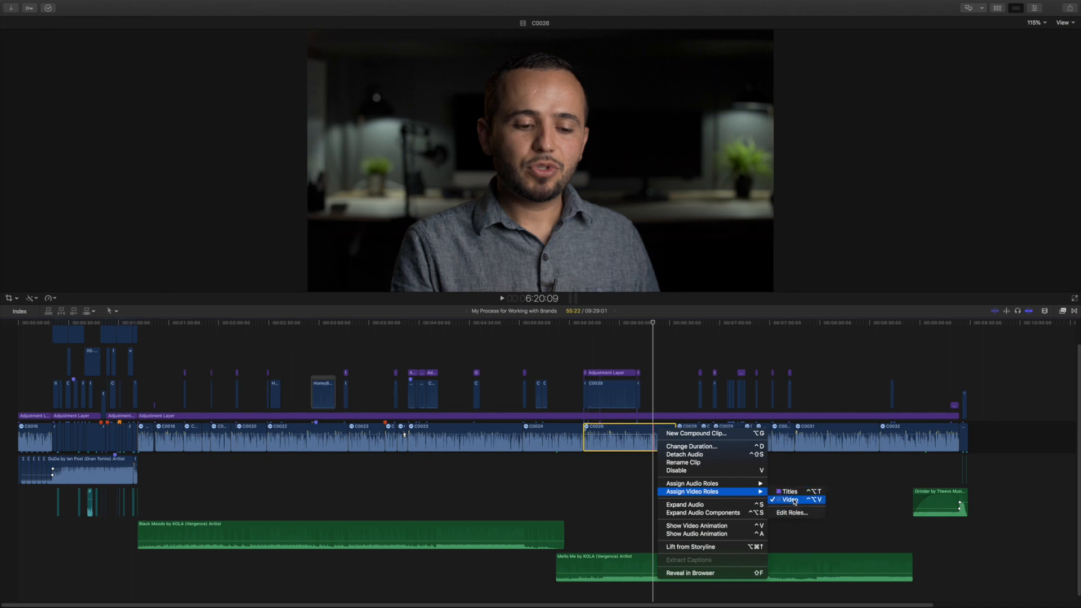
click(791, 498)
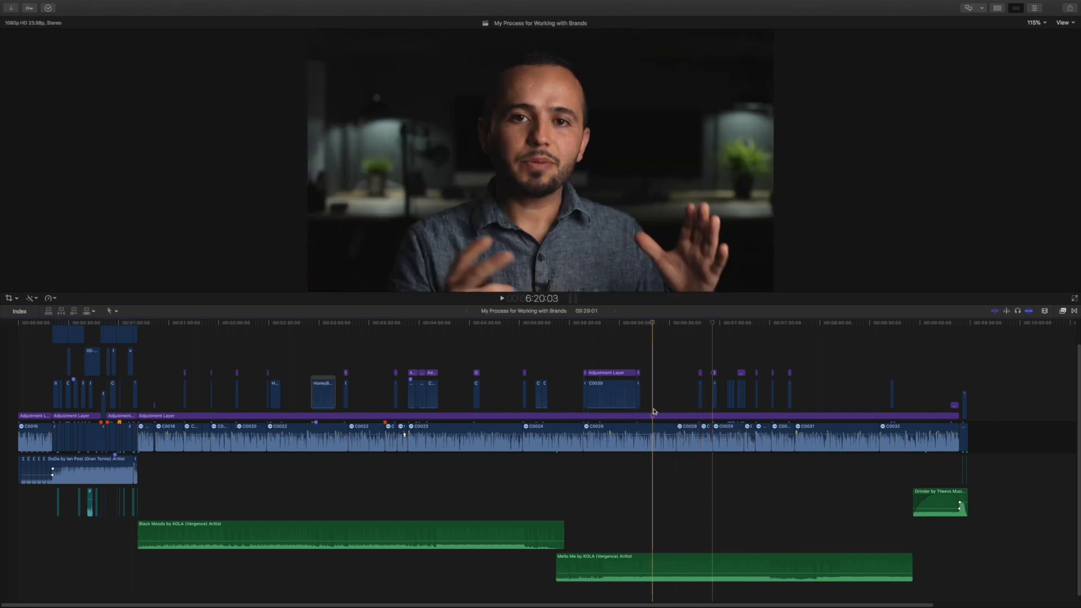
right_click(613, 435)
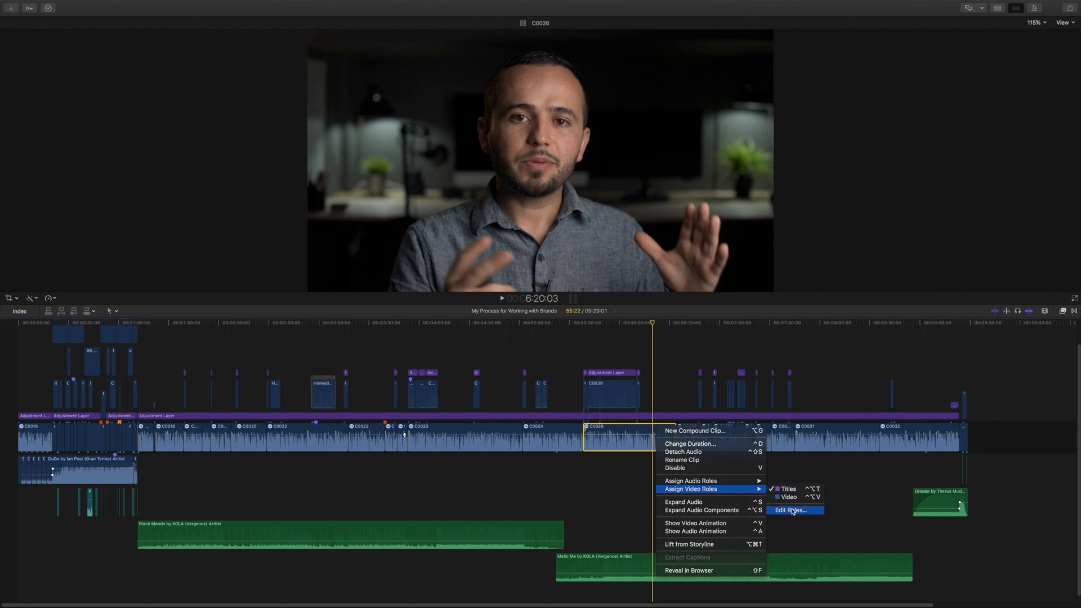
Step: Create a red video role named Main Clip in the roles editor and apply it
click(791, 510)
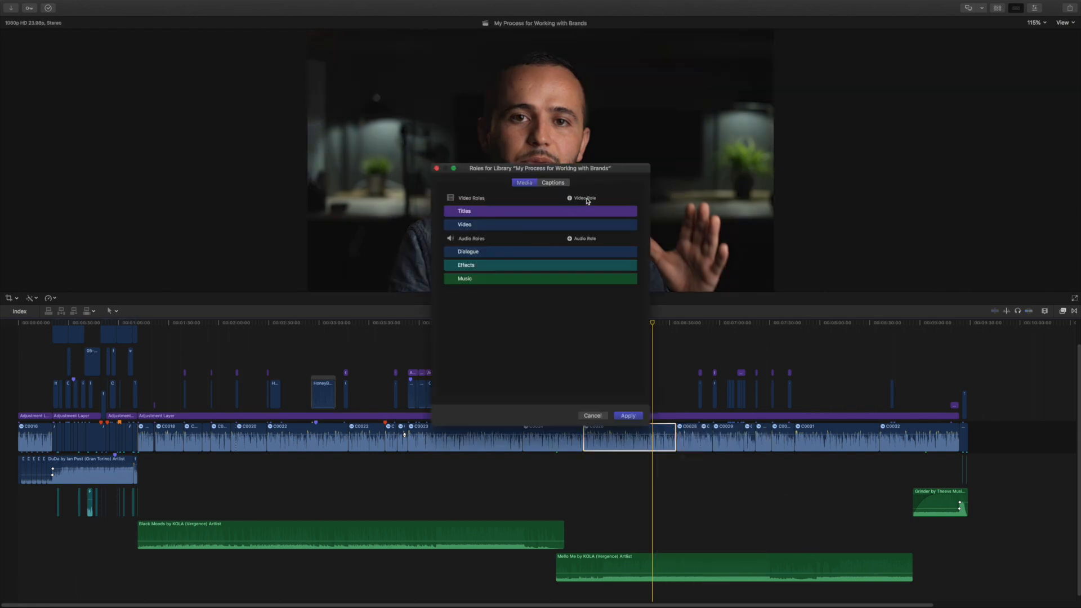
click(570, 198)
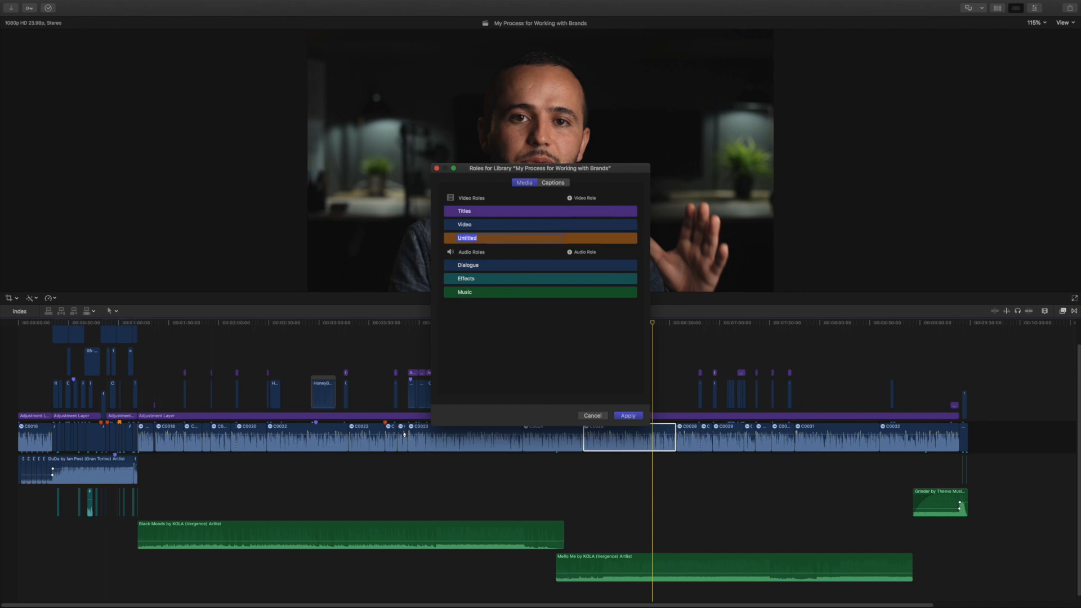
text(Main)
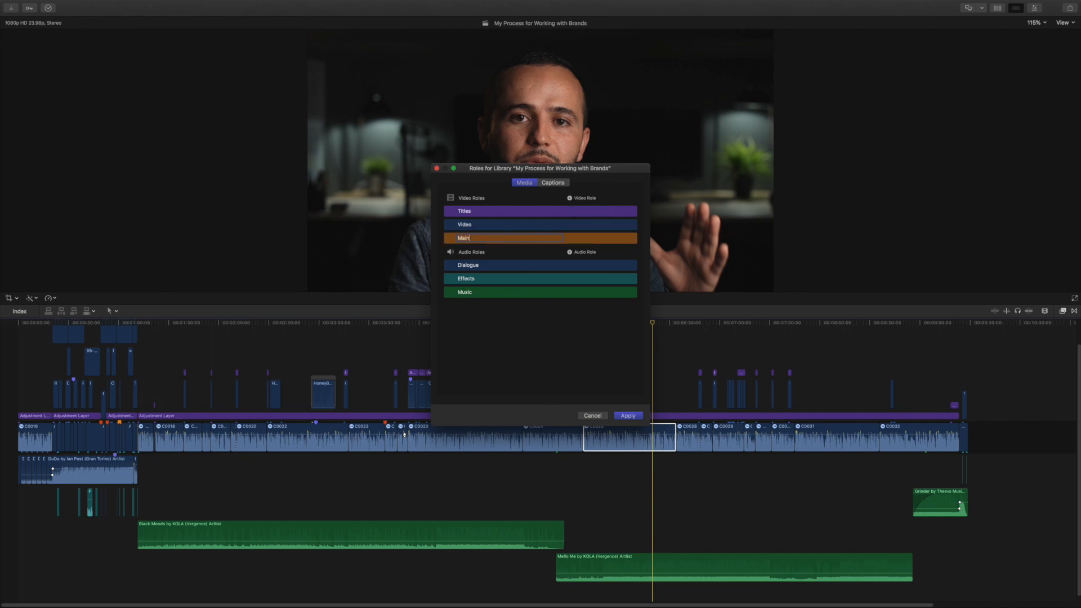
text(Clip)
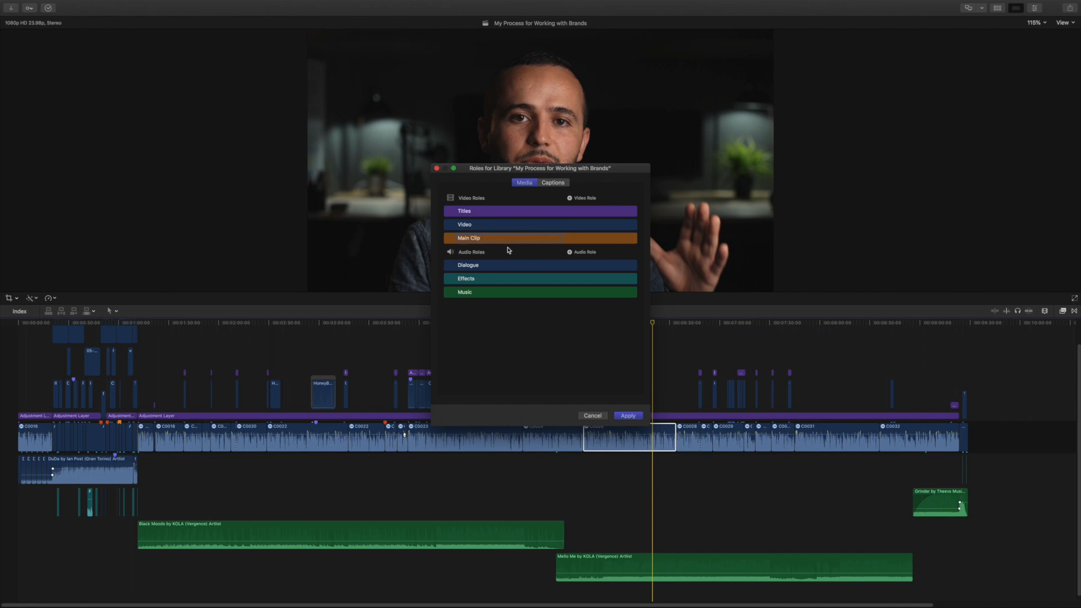
mouse_move(601, 238)
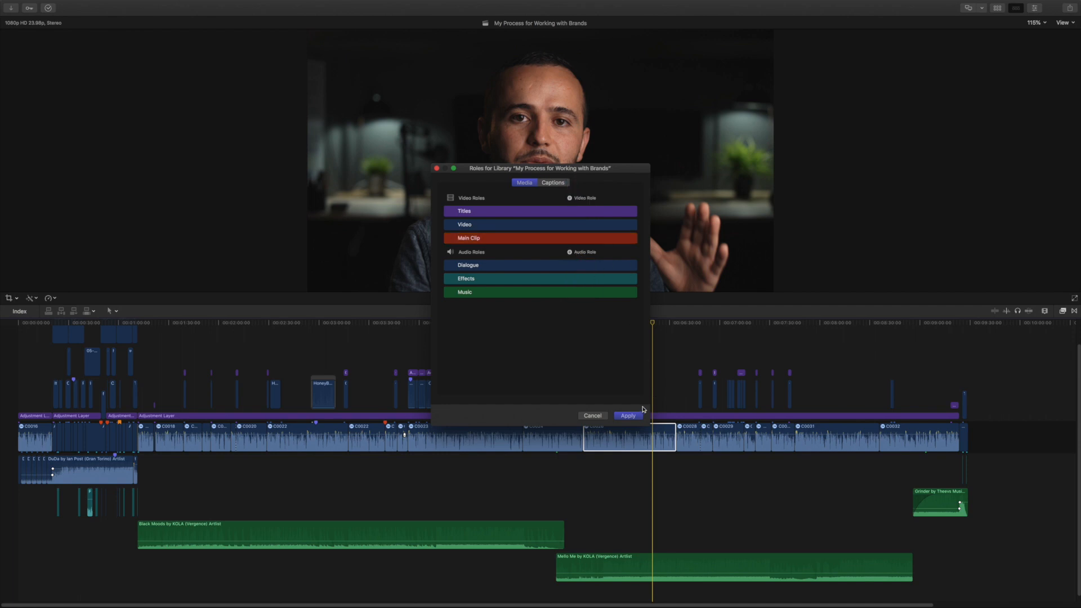
click(627, 415)
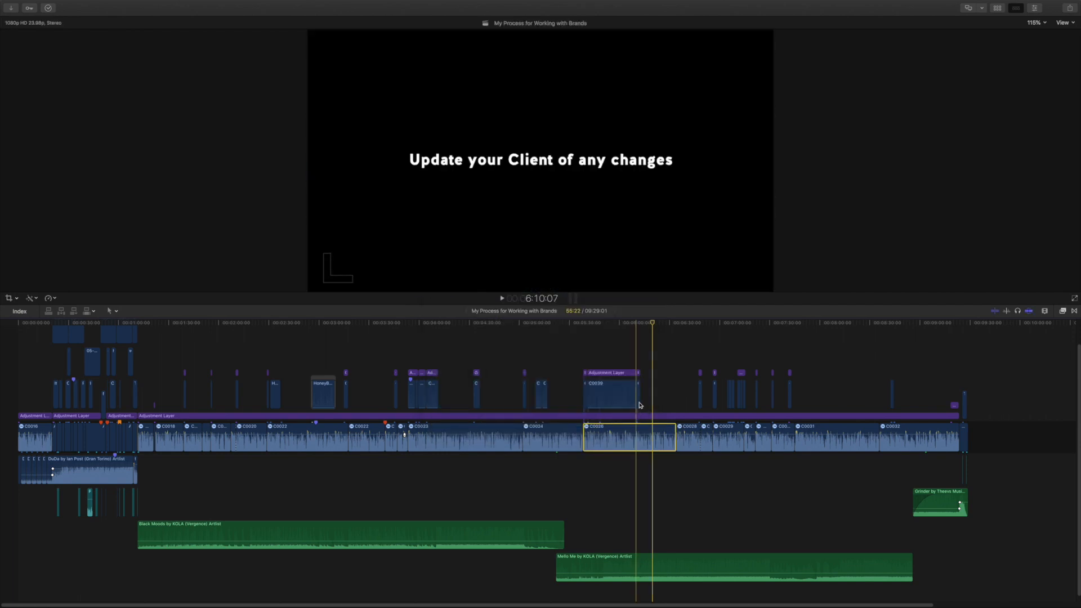
Step: Assign the Main Clip video role to clip C0026
right_click(628, 434)
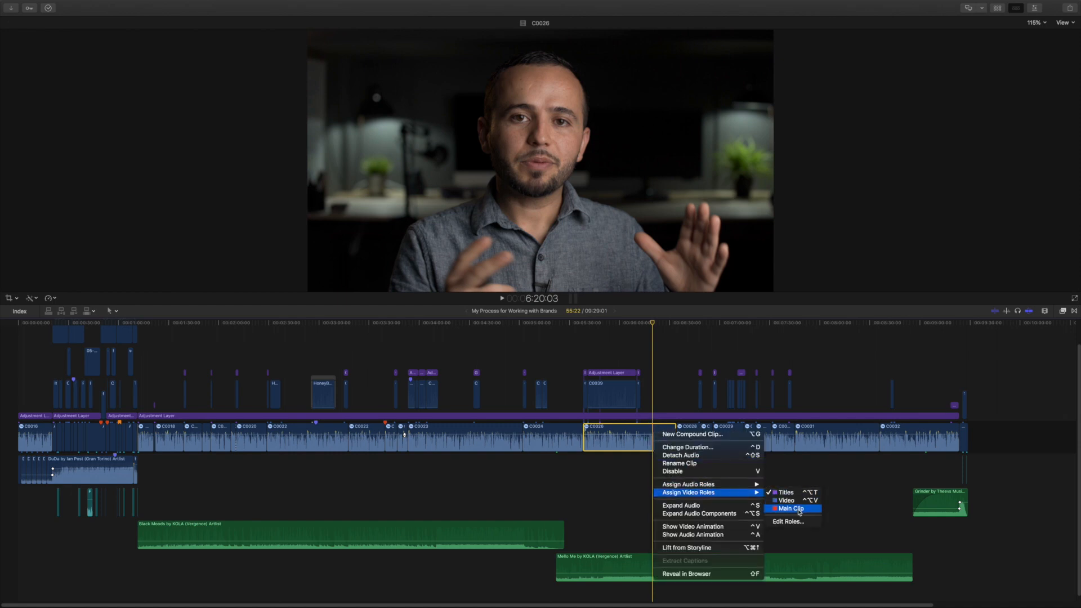
click(790, 508)
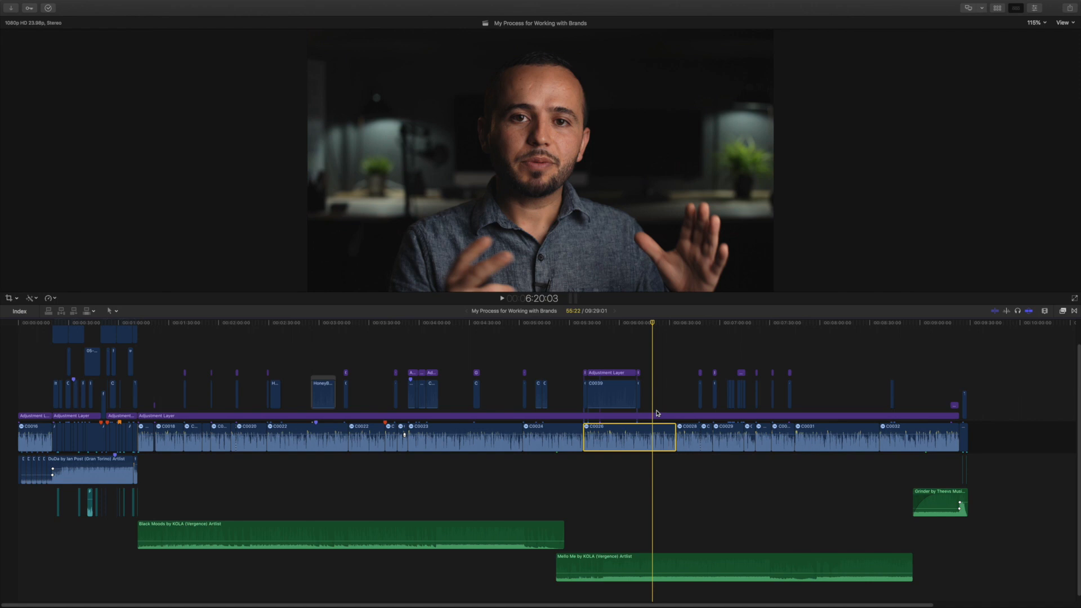
mouse_move(657, 408)
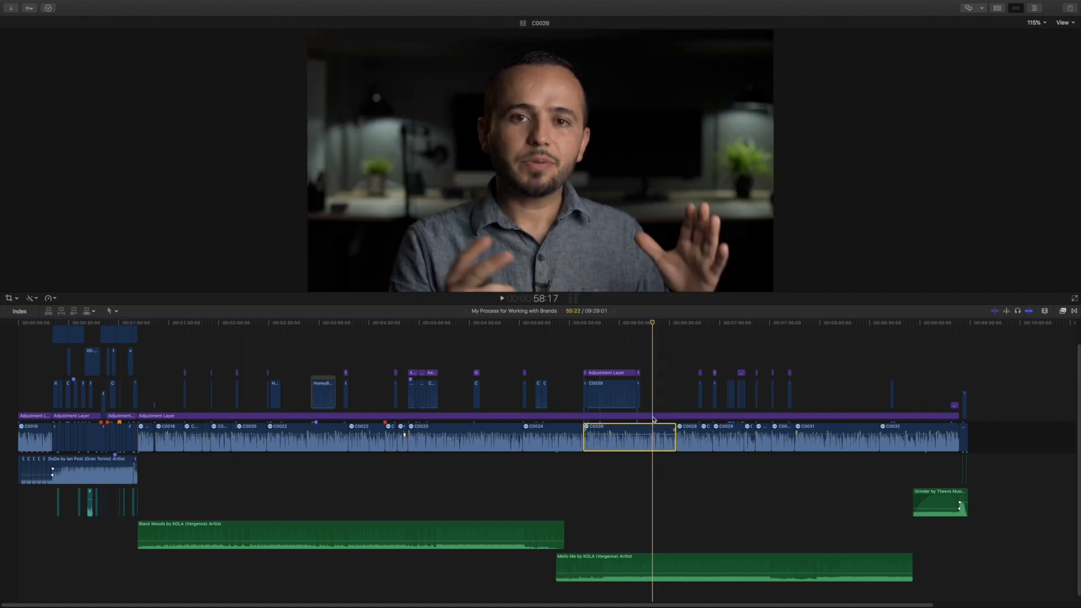
Step: Give clip C0026 the Music audio role, then reach the library's roles editor for it
right_click(627, 435)
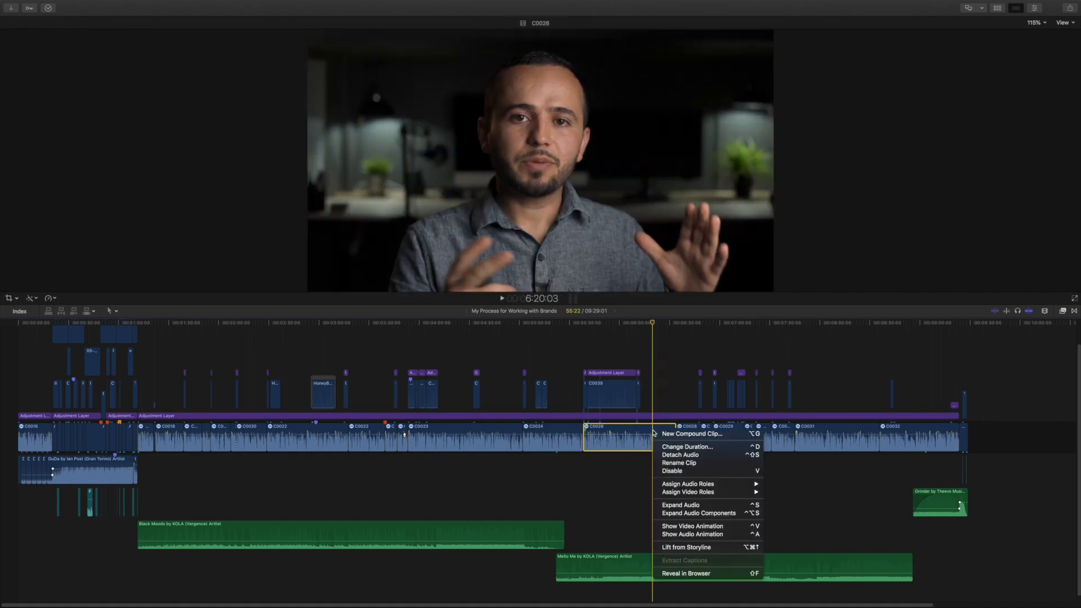
mouse_move(687, 492)
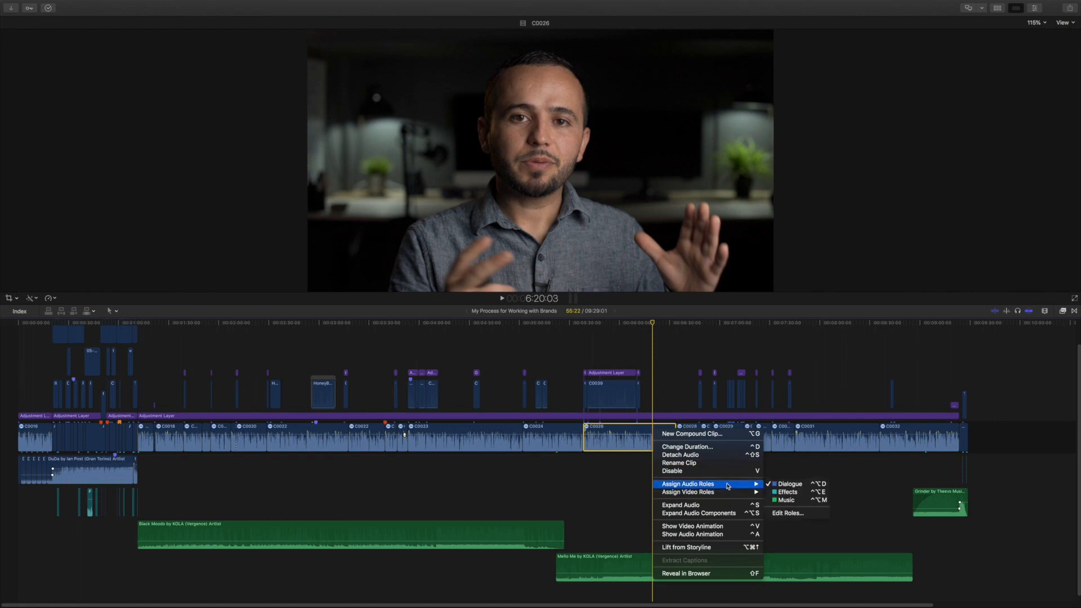
mouse_move(786, 500)
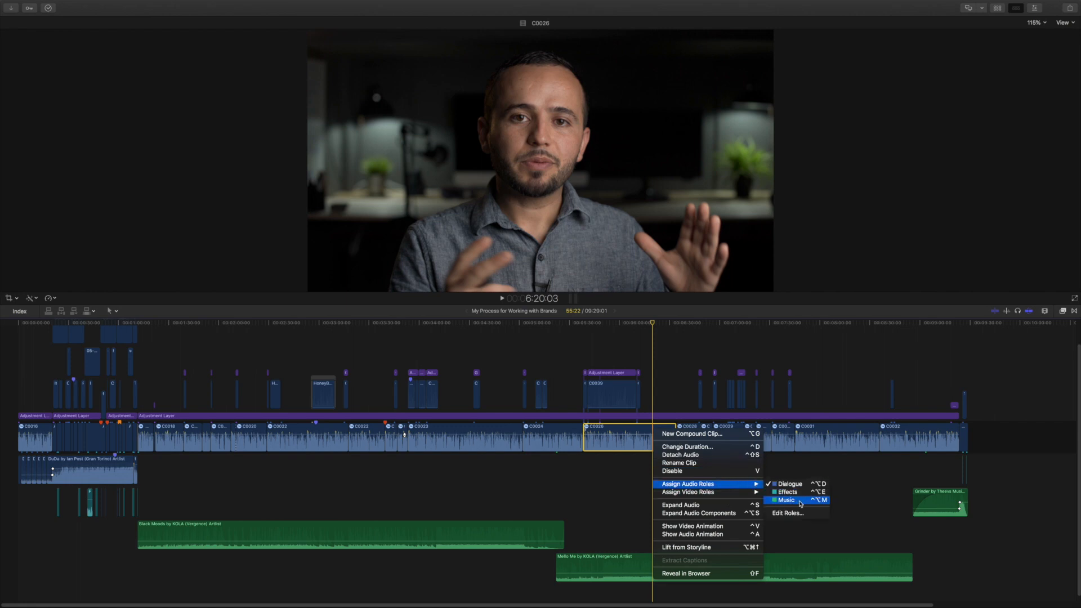
mouse_move(796, 514)
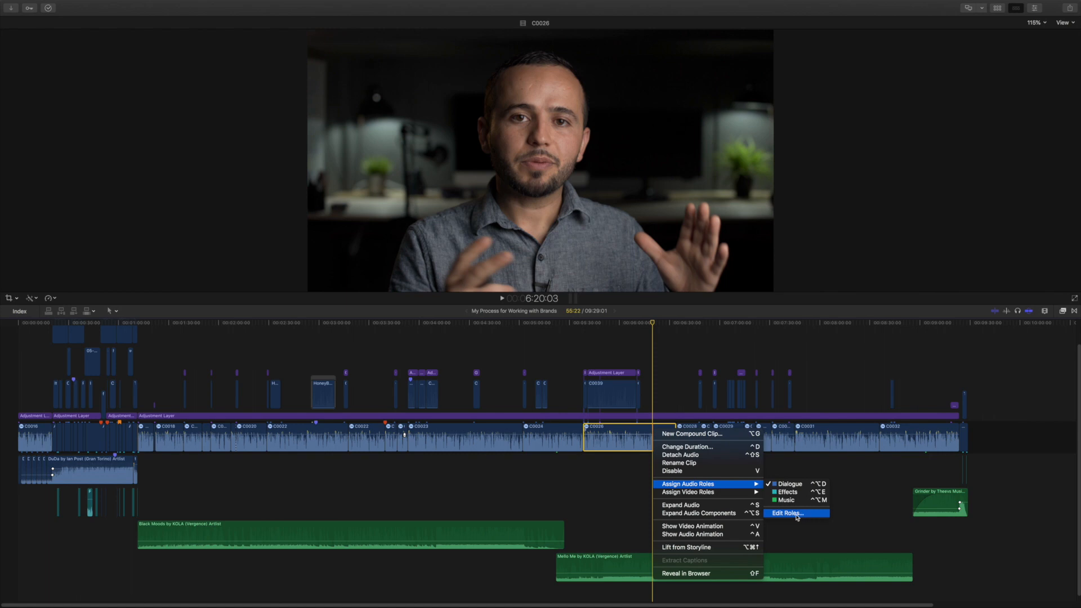
mouse_move(787, 500)
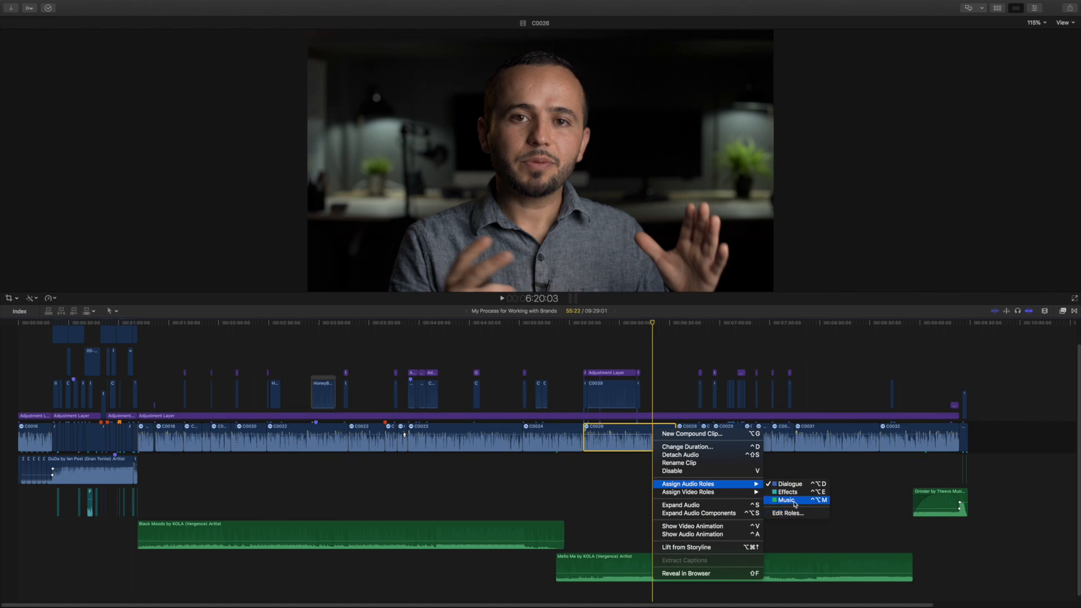
click(787, 500)
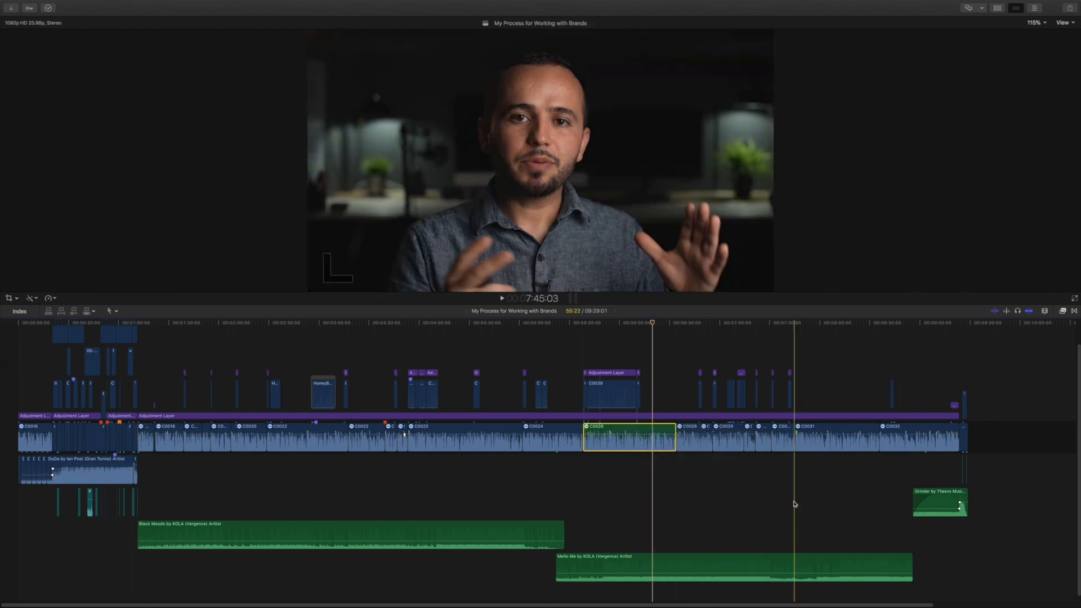
click(627, 434)
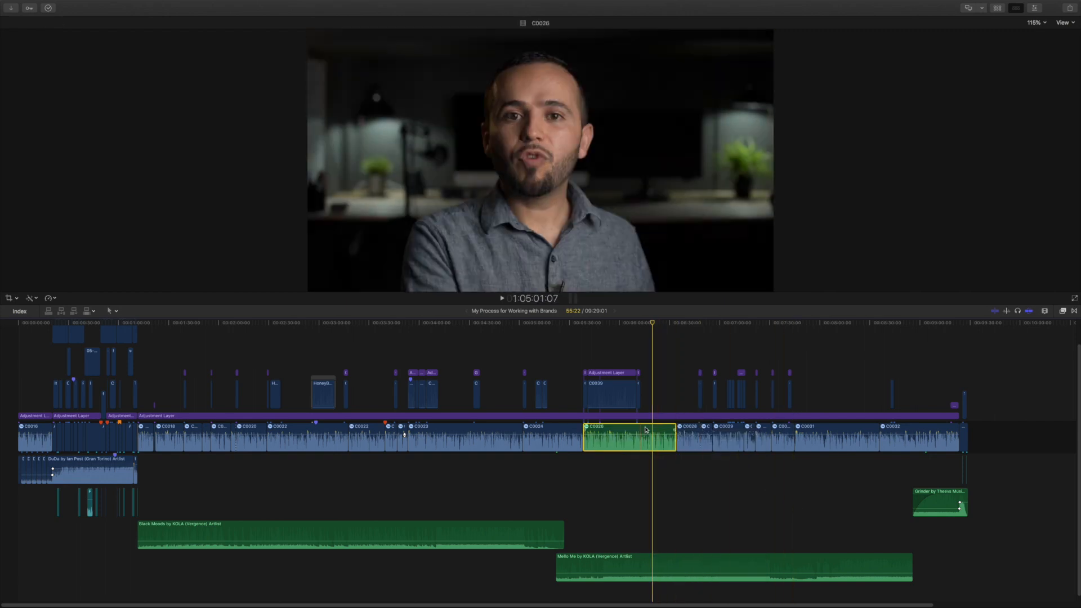
right_click(627, 435)
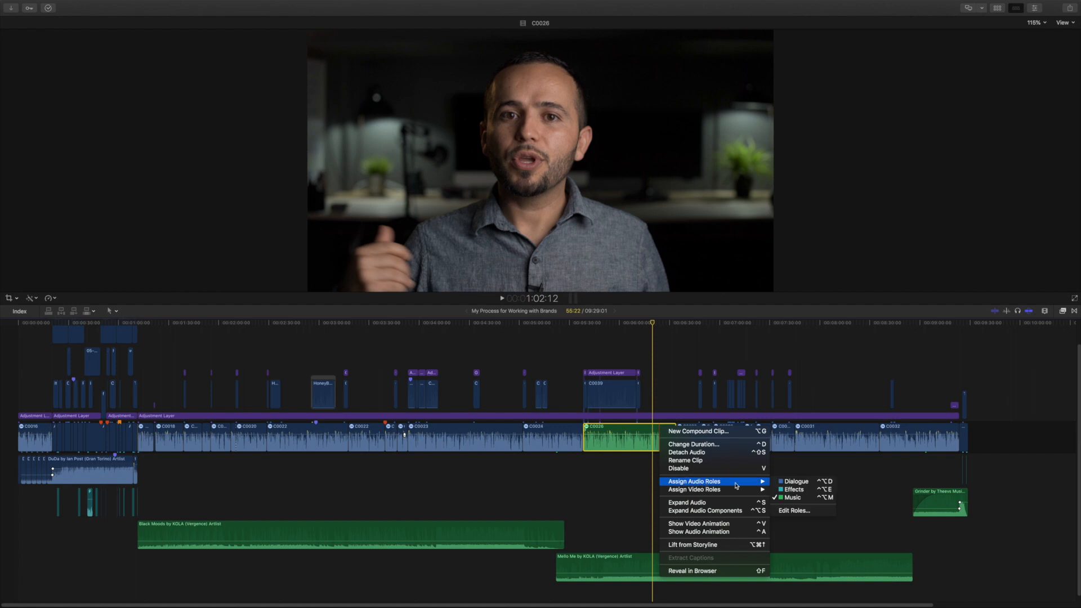
click(795, 510)
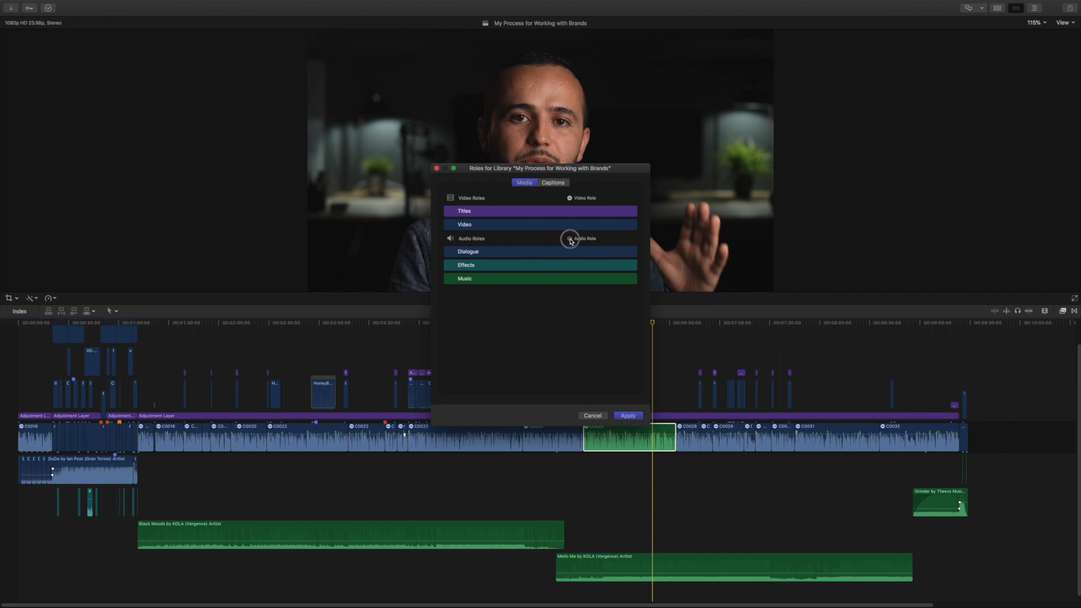
Step: Add a red audio role named Main Clip and confirm the library-wide change
click(568, 239)
text(Main Clip)
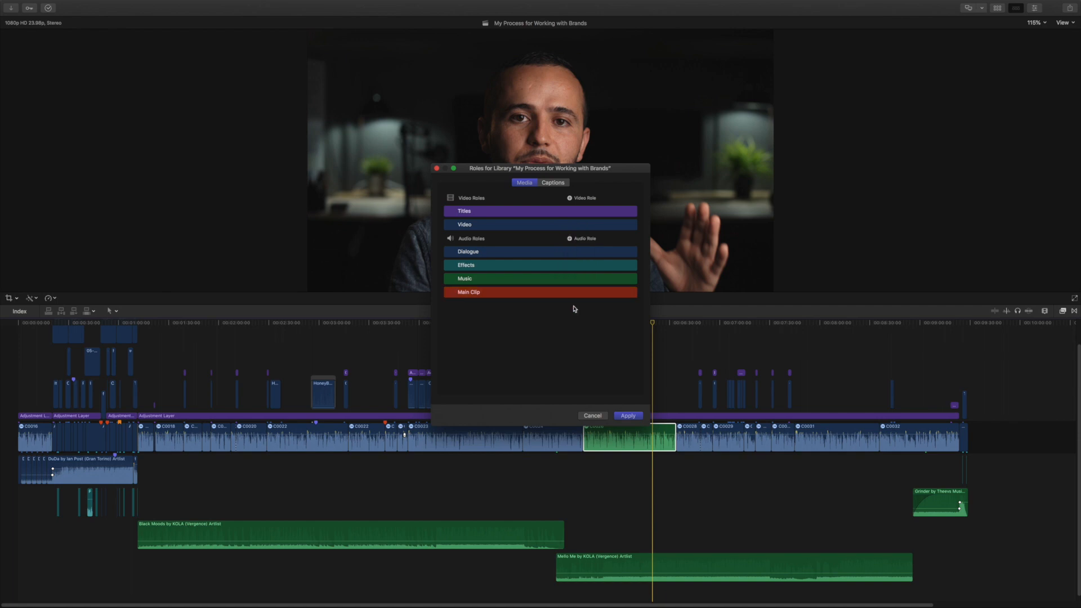
click(627, 415)
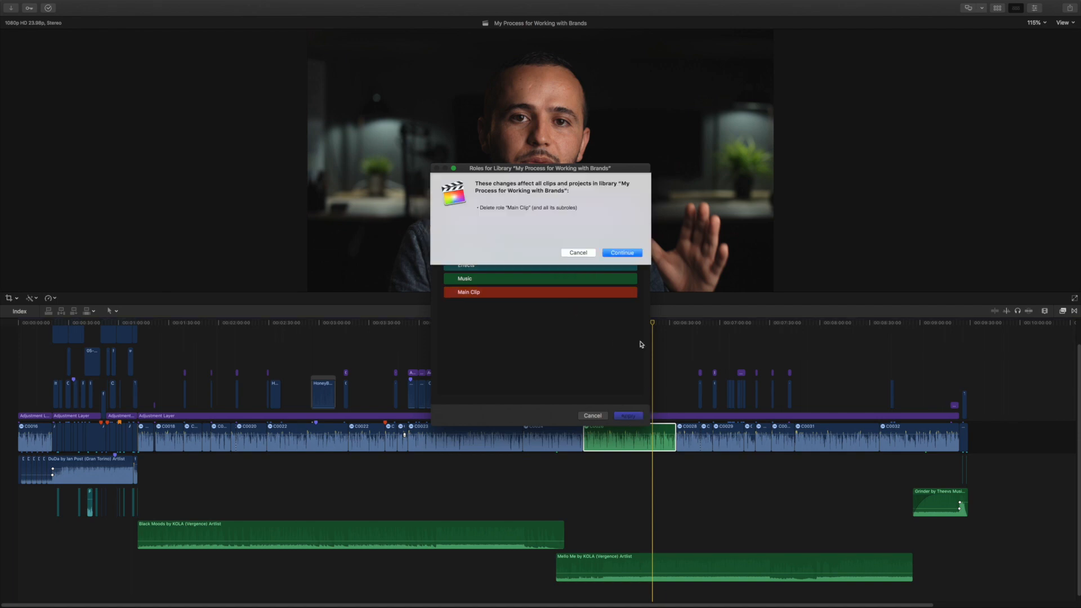
mouse_move(569, 234)
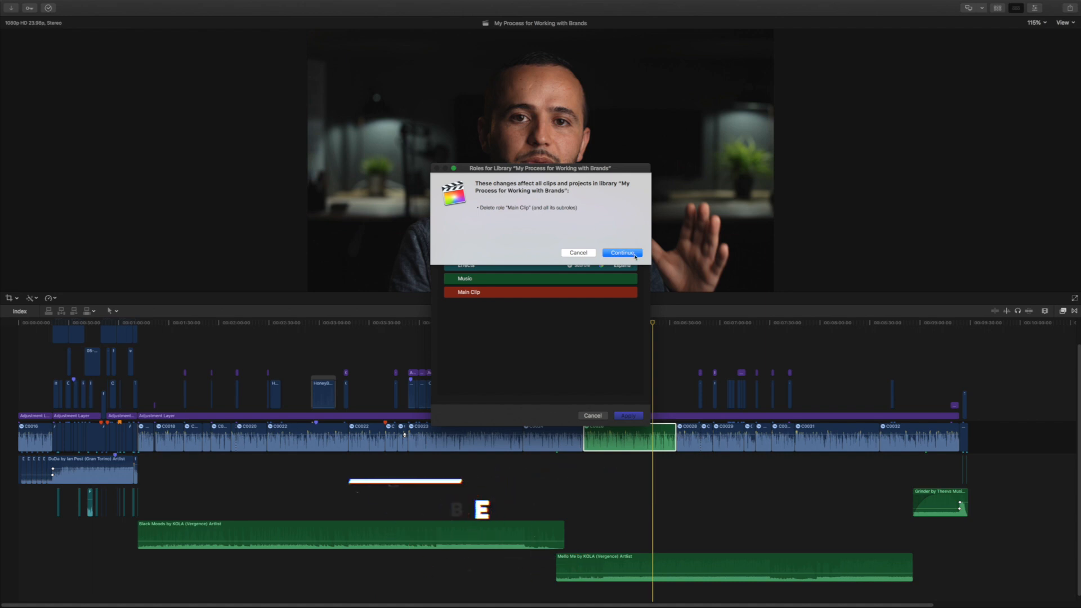
click(620, 252)
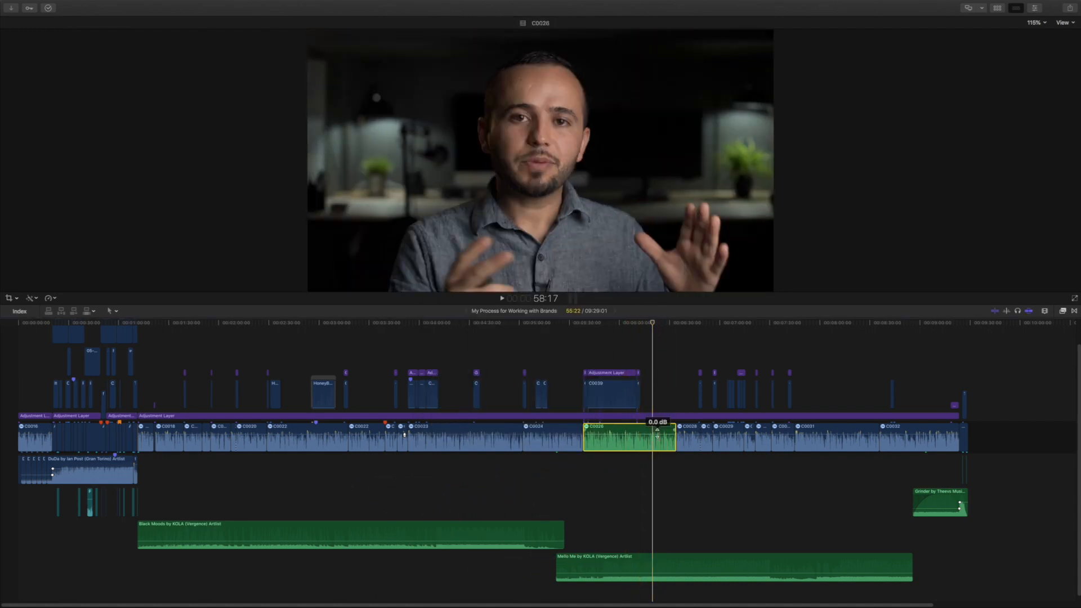
Step: Assign the red Main Clip audio role to clip C0026, then select an adjustment layer
right_click(627, 435)
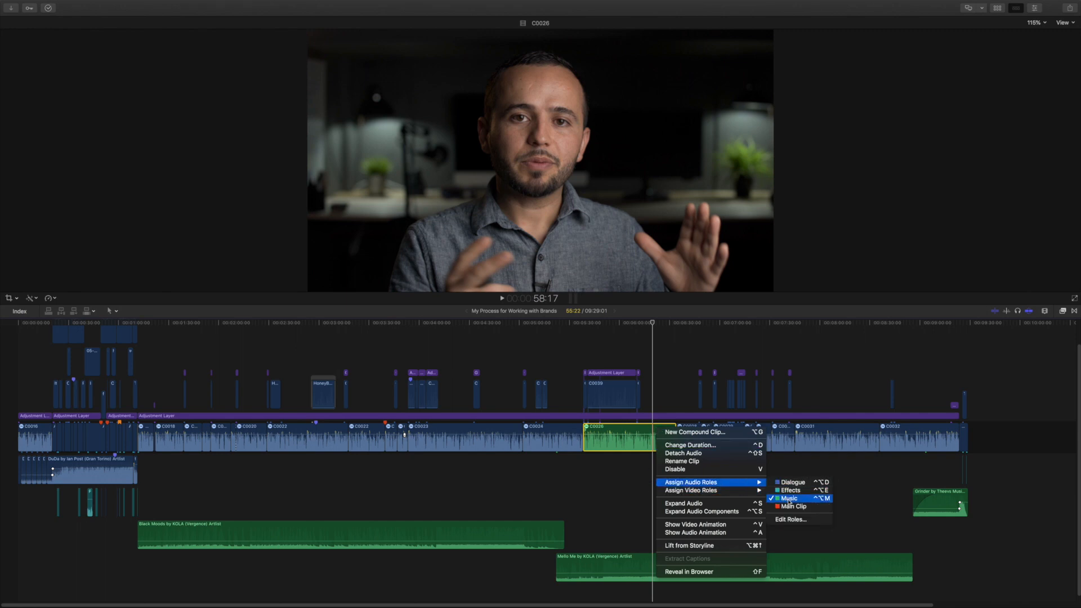
click(788, 499)
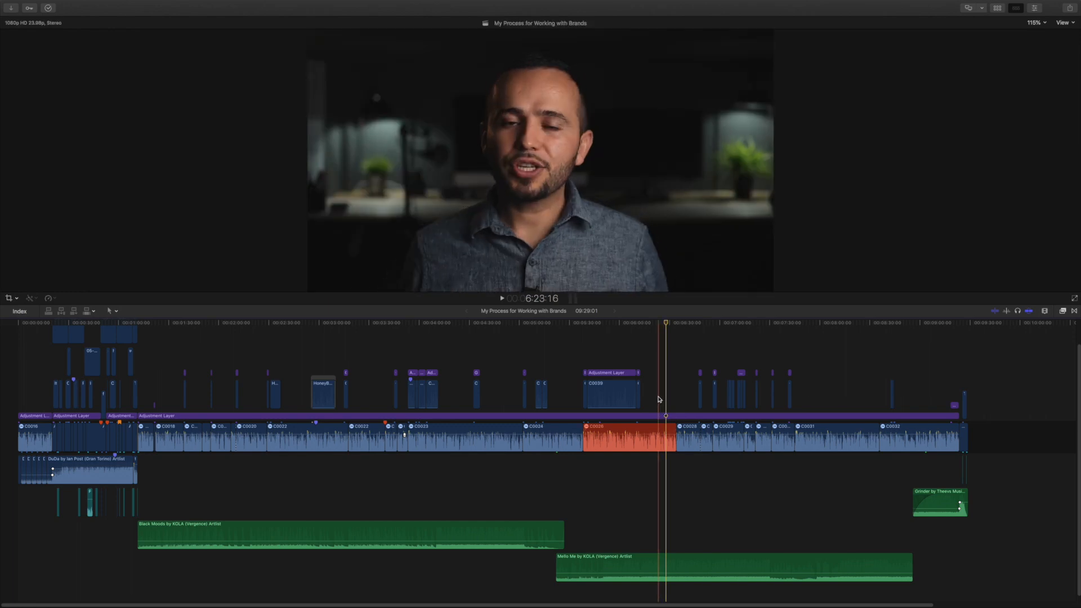
click(628, 434)
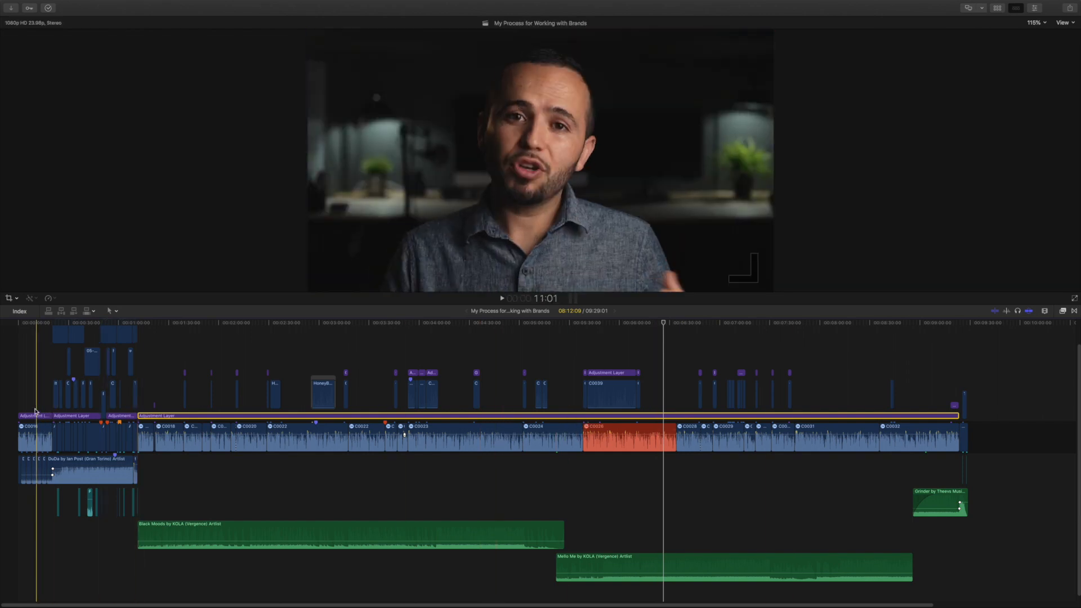
click(34, 416)
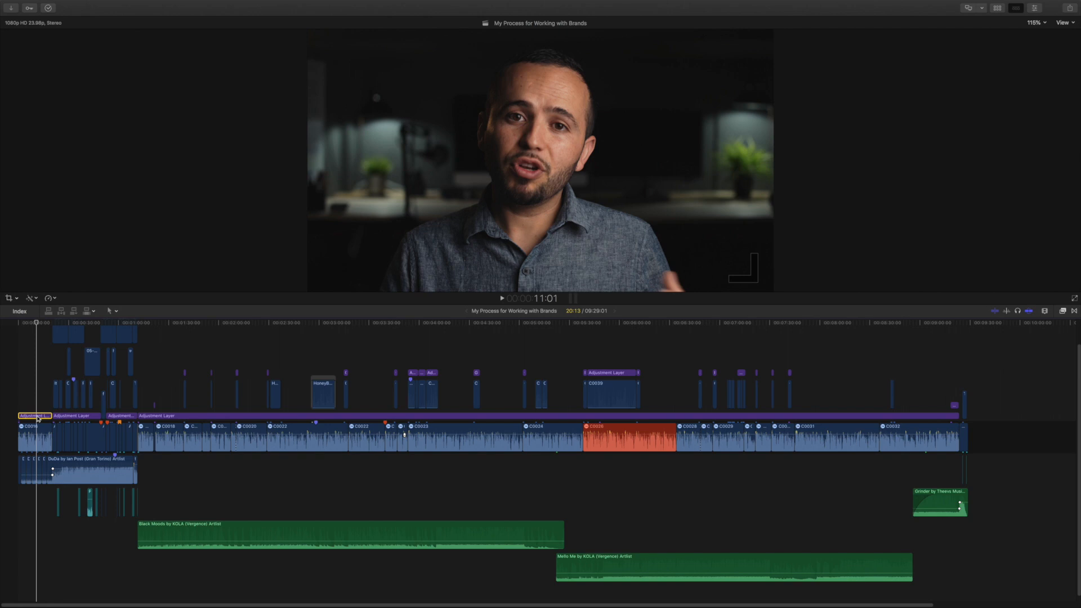
Step: Select all four adjustment layer clips above the main storyline together
click(293, 322)
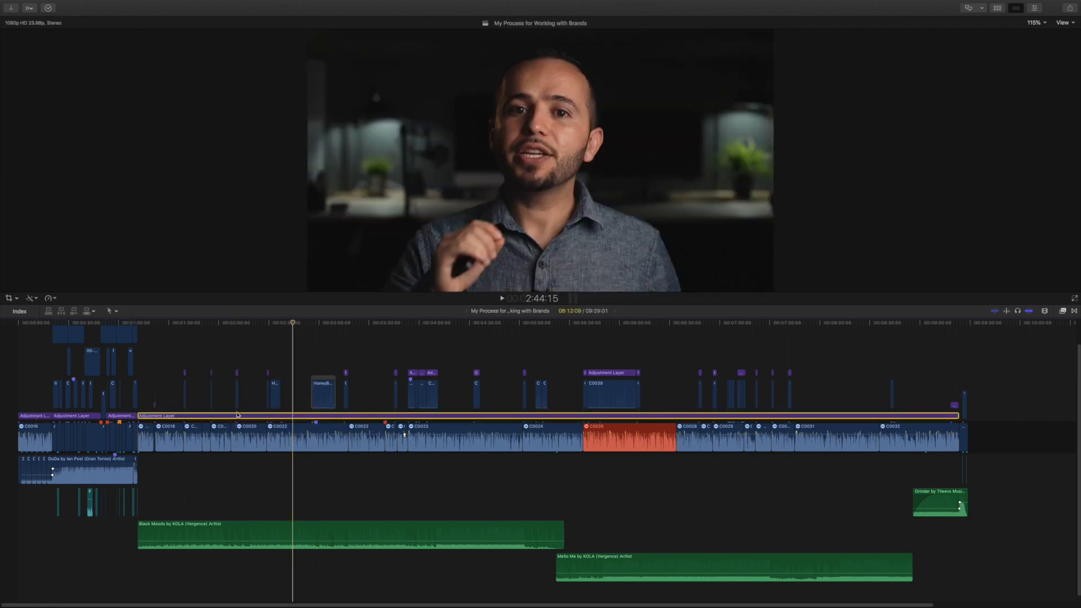
click(33, 415)
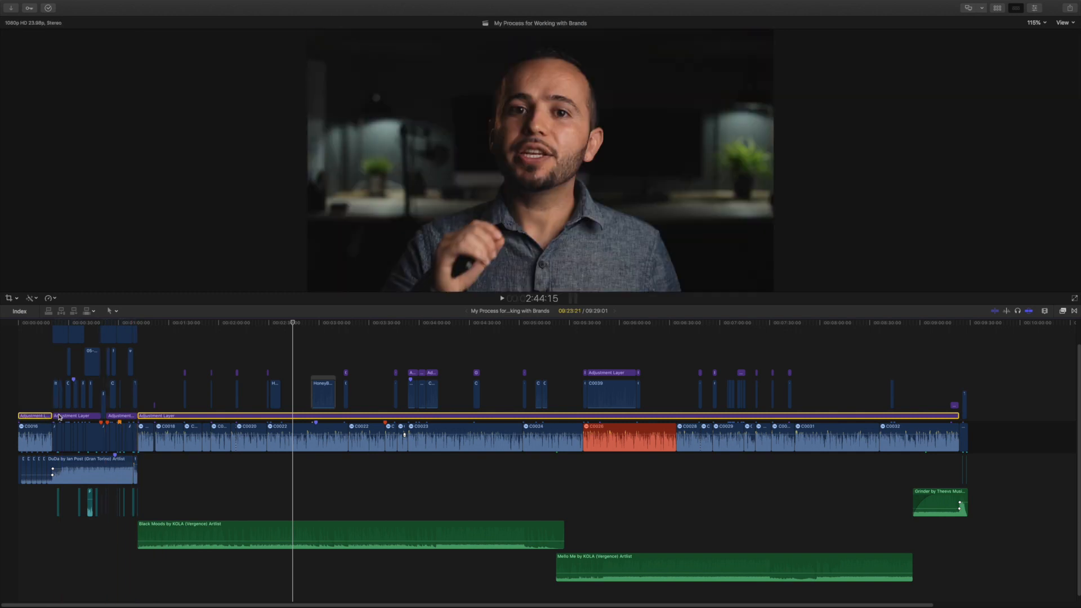
click(119, 415)
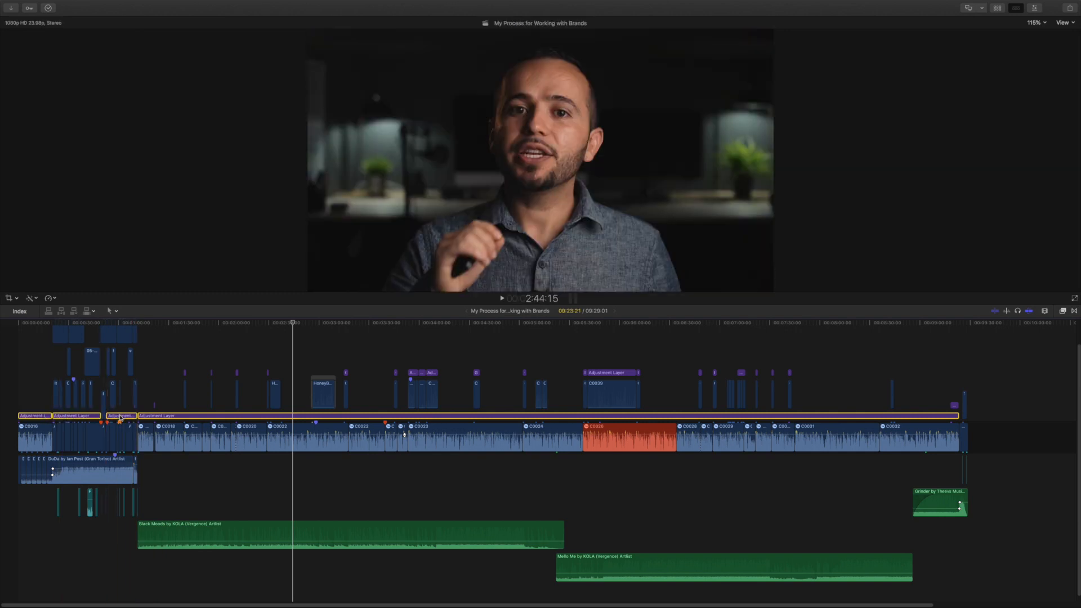
click(241, 415)
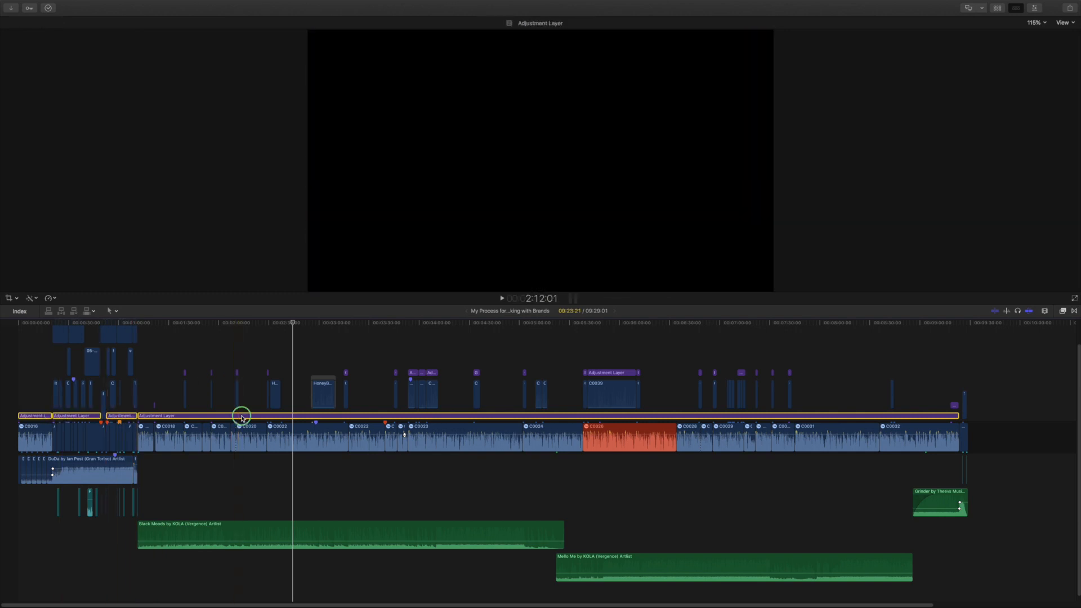
Step: Create a green video role named Adjustments in the roles editor and apply it
right_click(241, 416)
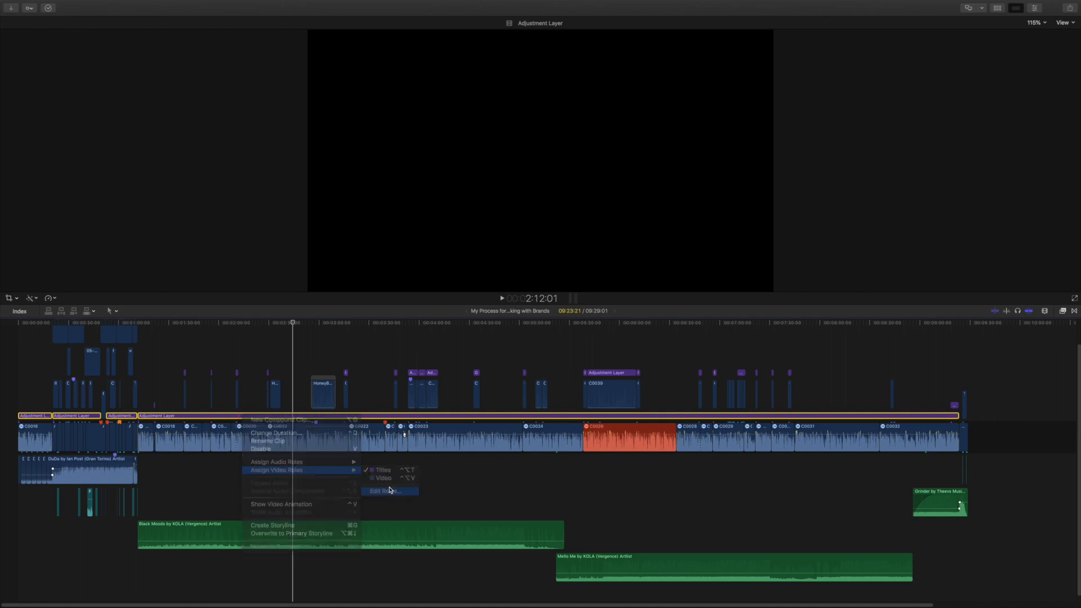
click(387, 491)
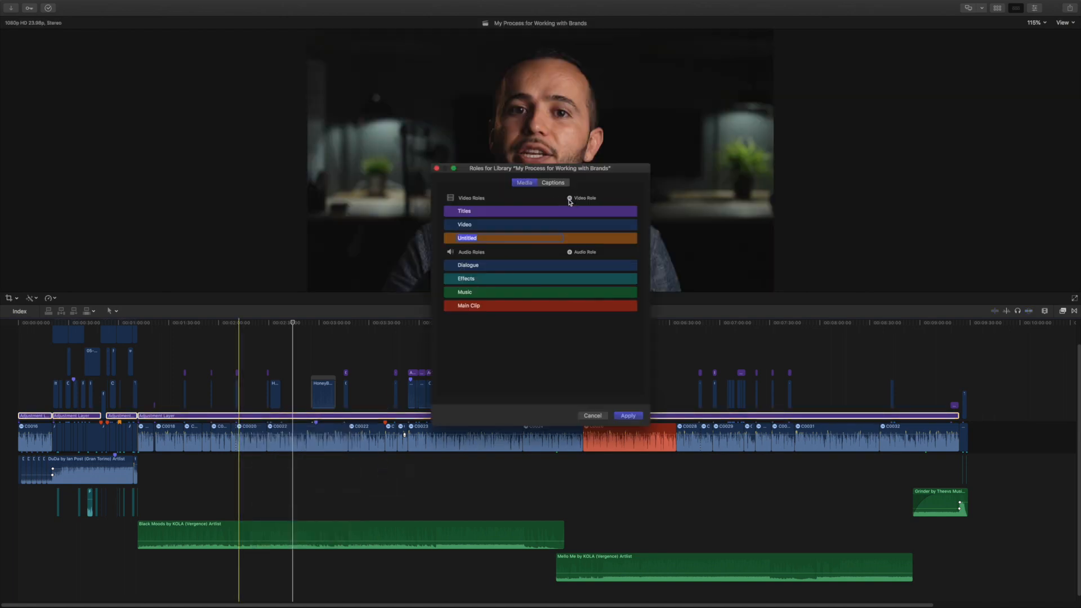
mouse_move(570, 200)
text(Adjustments)
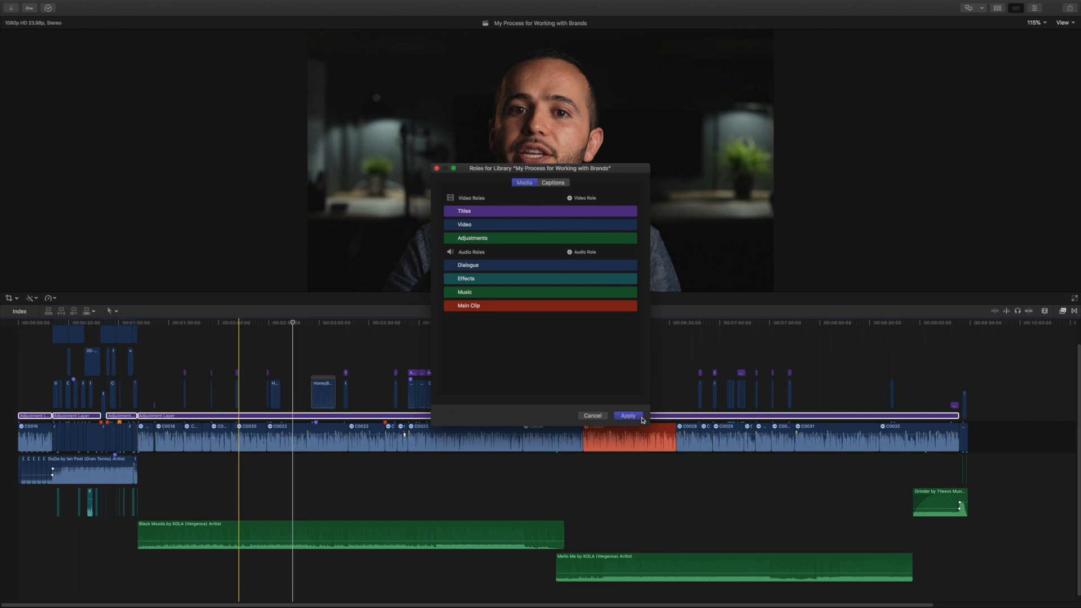
click(627, 416)
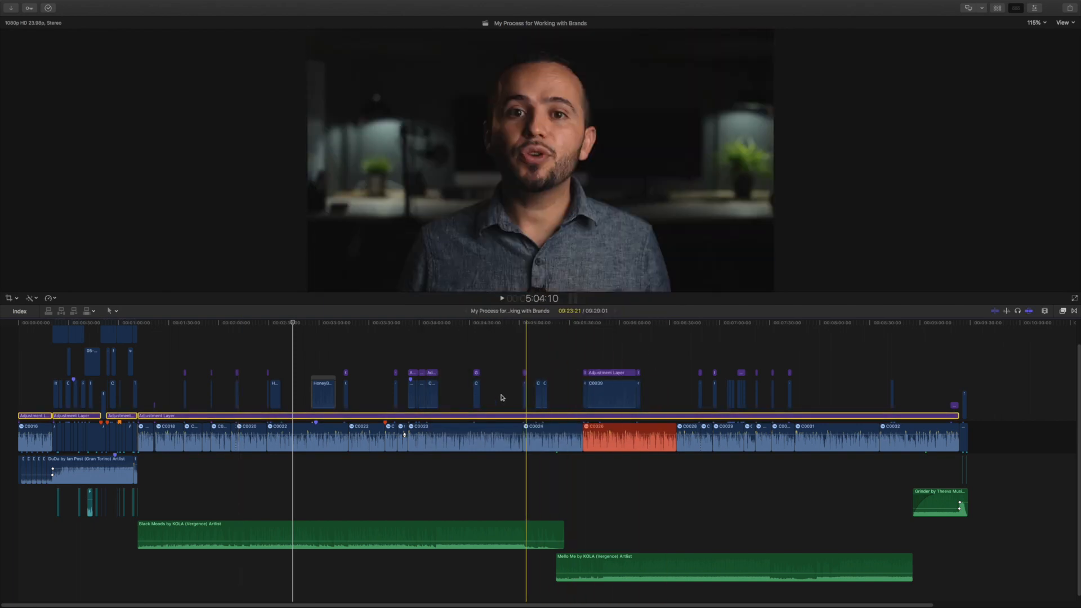
Step: Assign the green Adjustments video role to the four selected adjustment layer clips
right_click(501, 397)
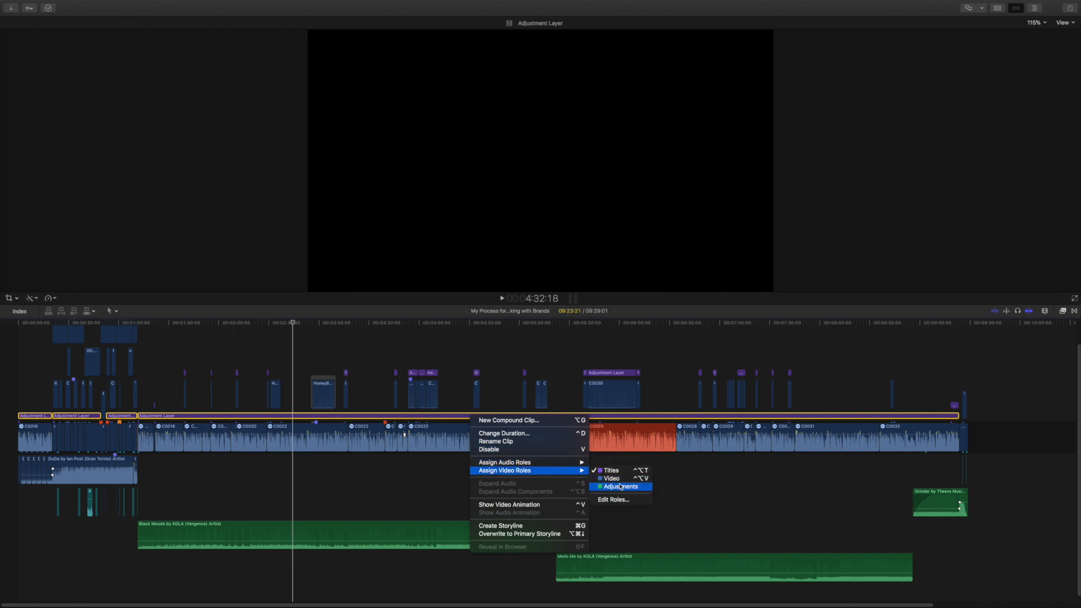
click(619, 487)
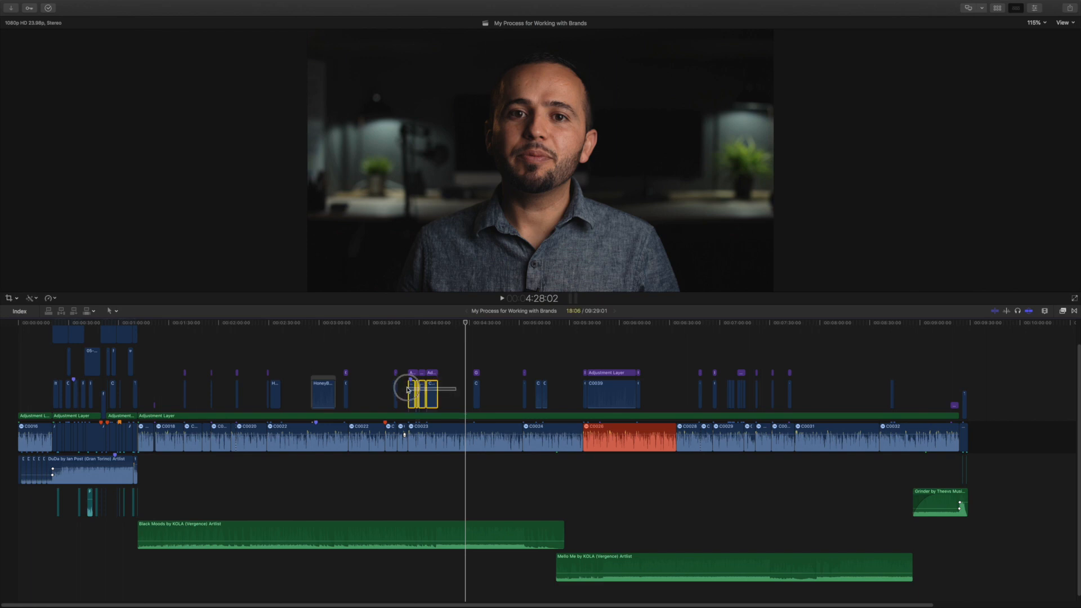
Step: From clip C0037's role options, create a new audio role named B-roll colored dark red and apply it
right_click(424, 390)
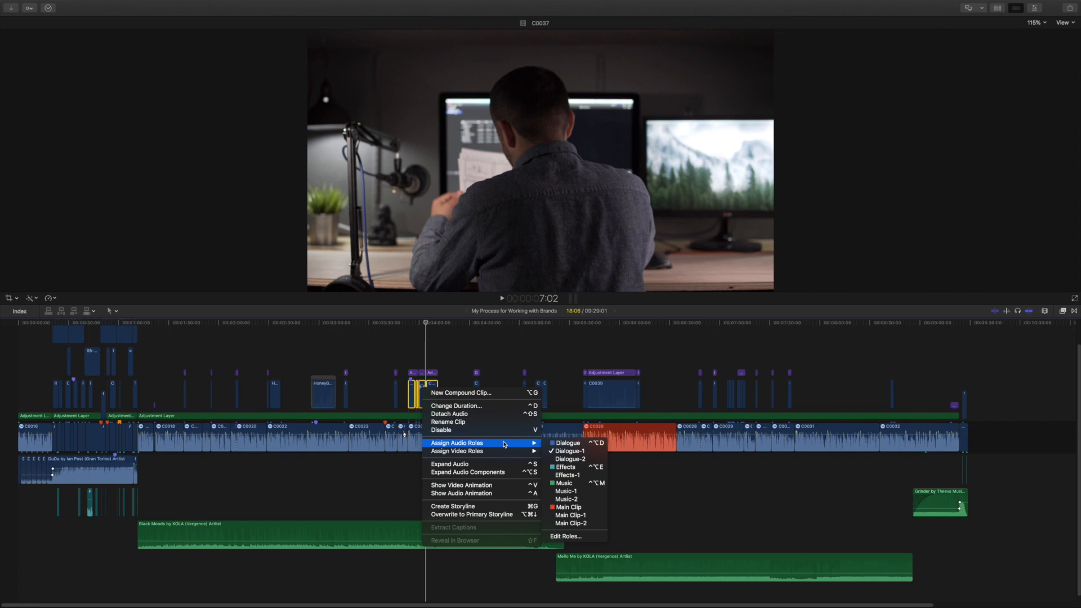
mouse_move(570, 460)
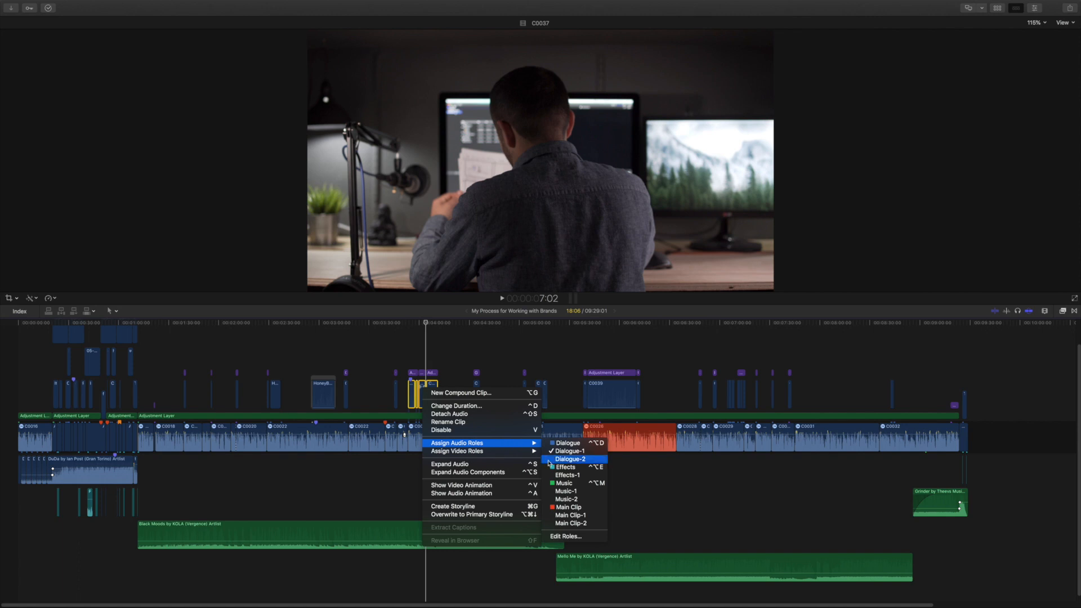
mouse_move(575, 545)
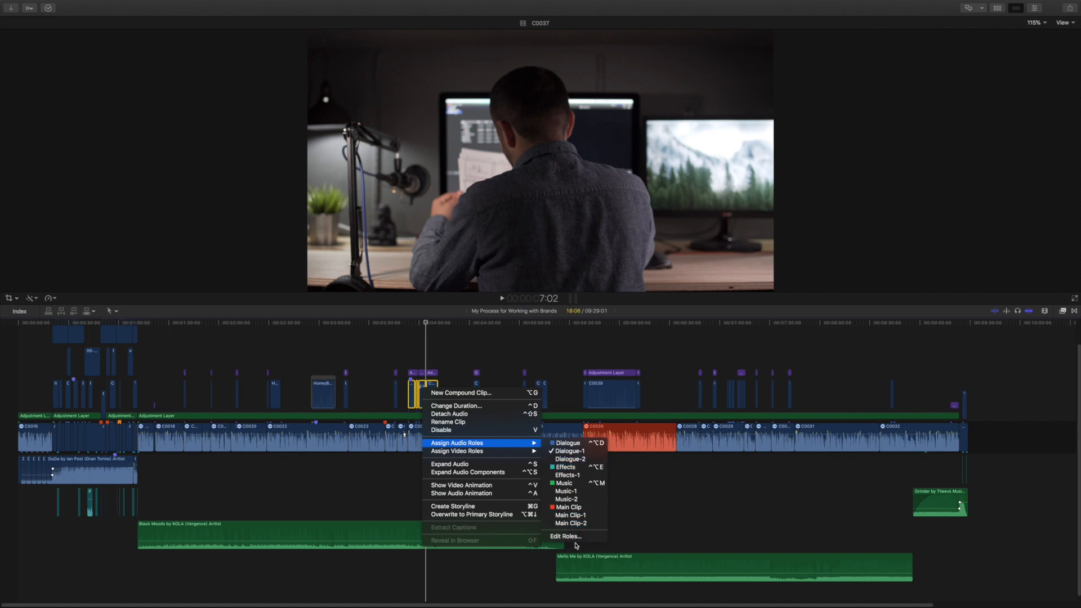
click(565, 535)
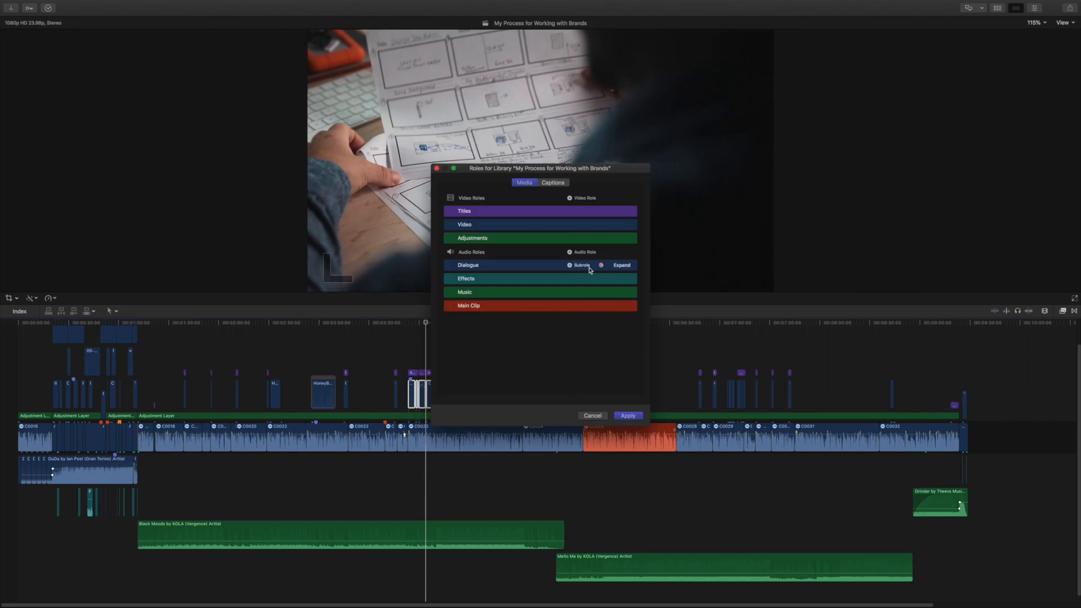
click(581, 266)
text(B-roll)
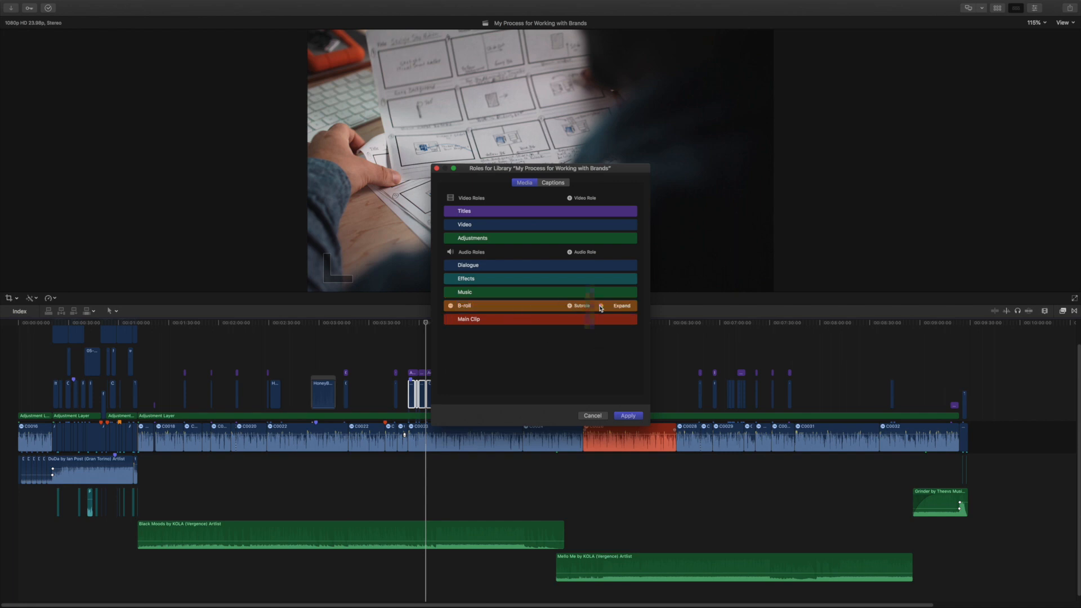
click(581, 305)
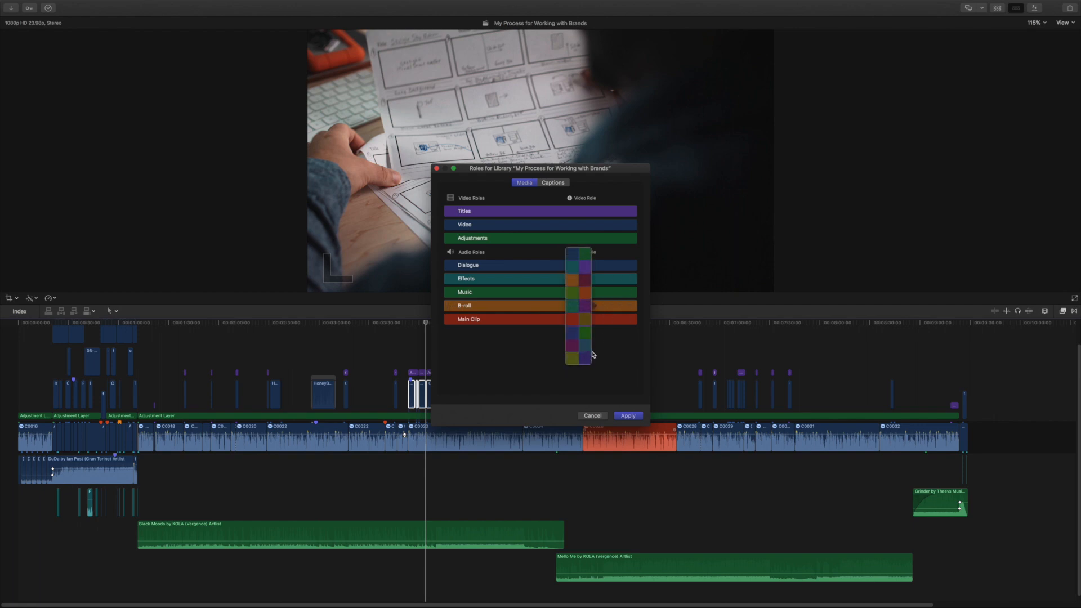
mouse_move(591, 285)
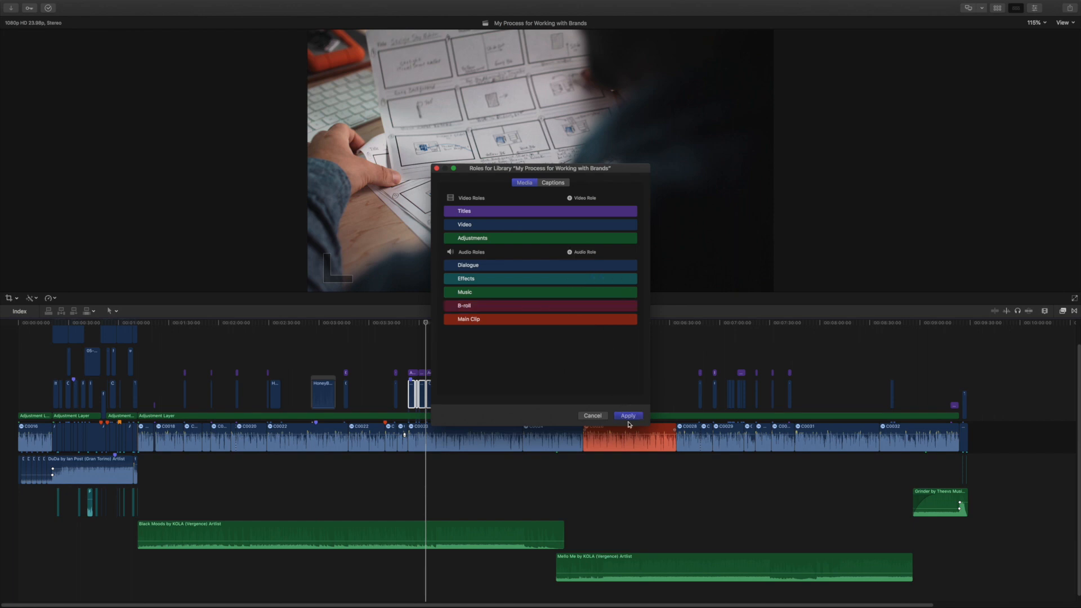
click(628, 416)
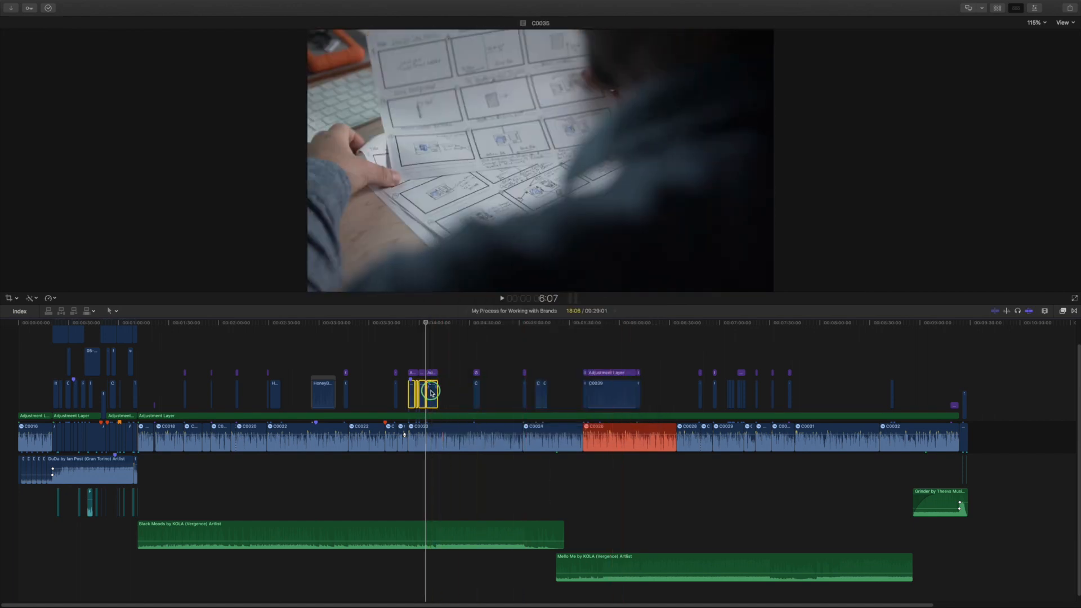
Step: Assign the new B-roll audio role to the selected connected cutaway clips
right_click(427, 393)
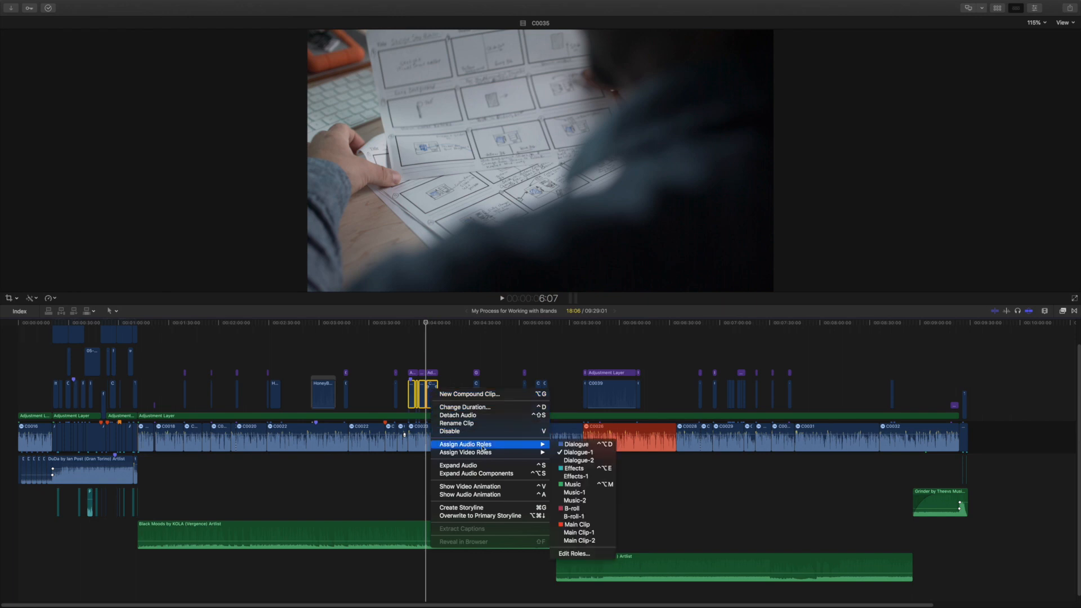
mouse_move(579, 508)
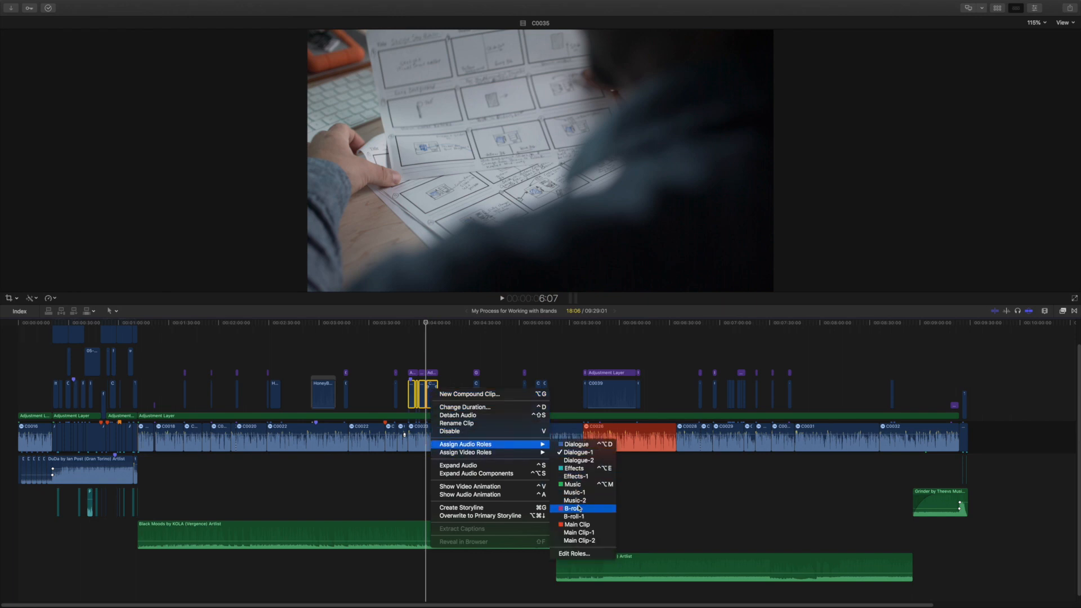
click(573, 508)
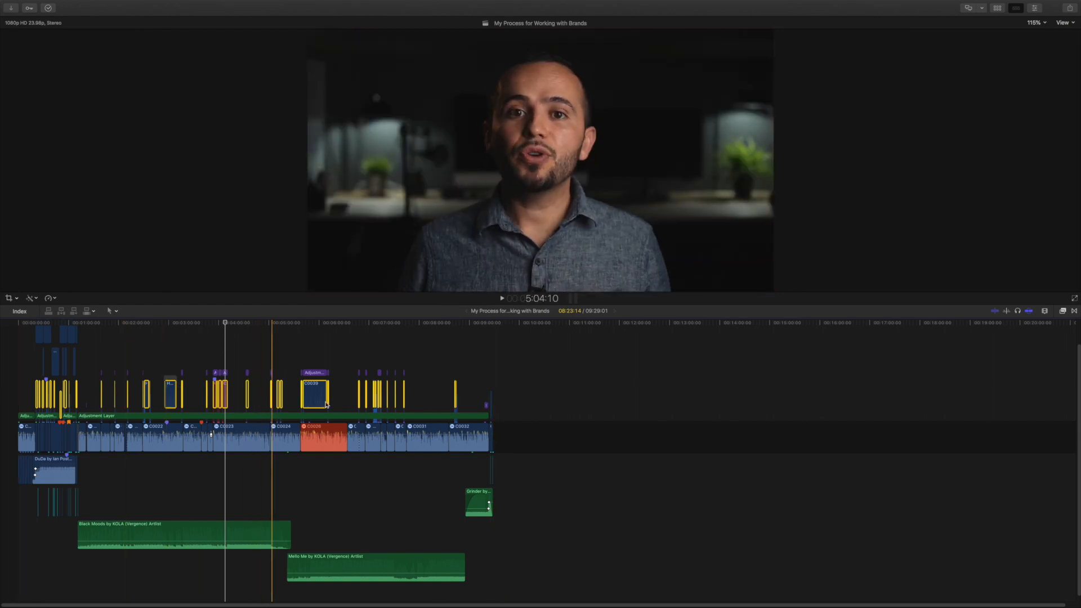
Step: Assign the B-roll audio role to the C0039 cutaway clip too
right_click(314, 392)
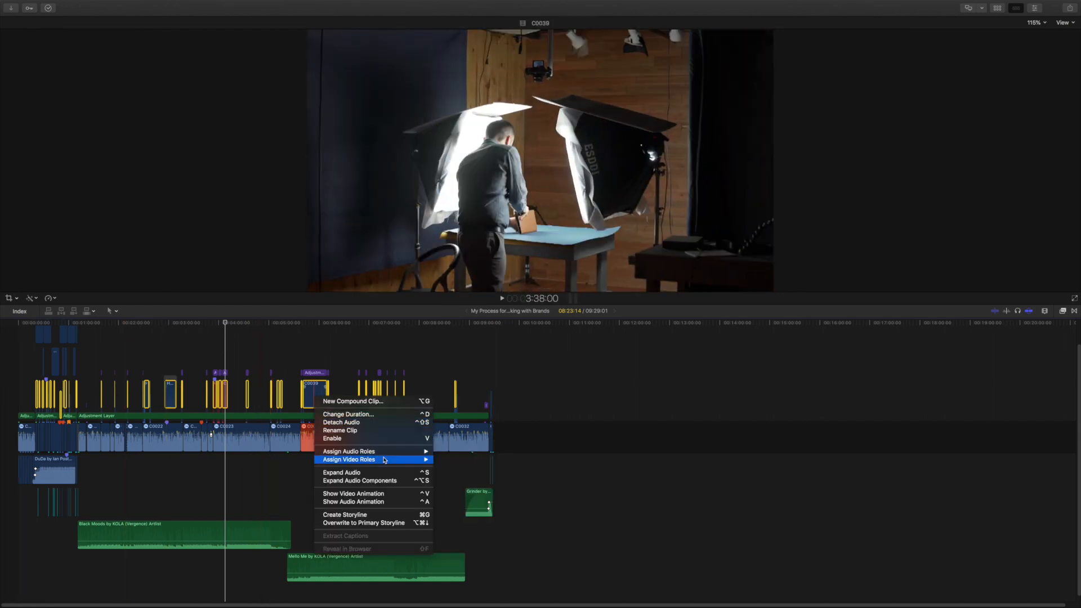
mouse_move(341, 423)
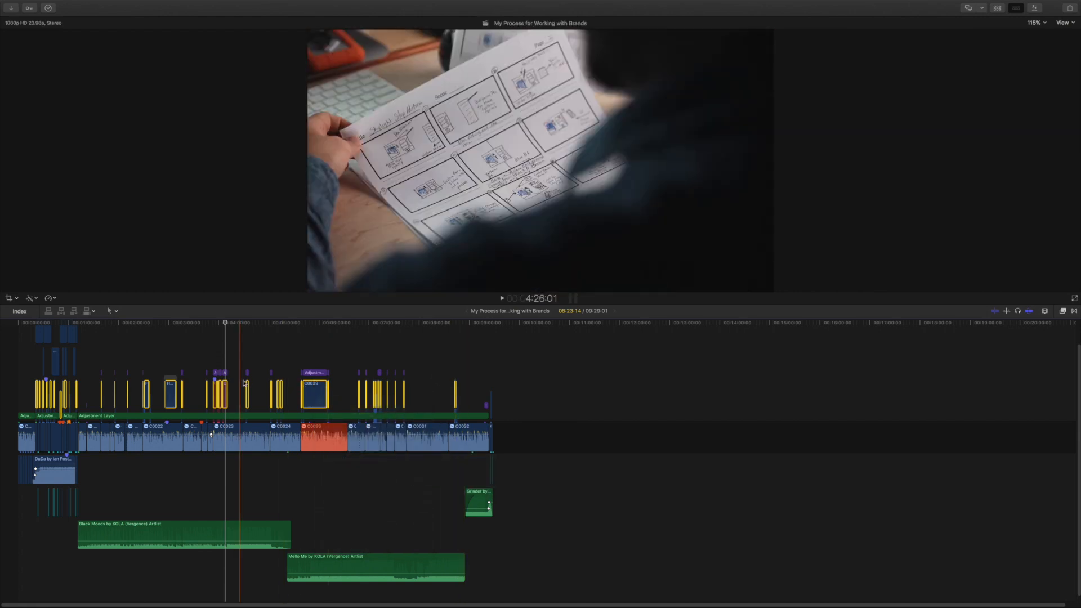
click(311, 393)
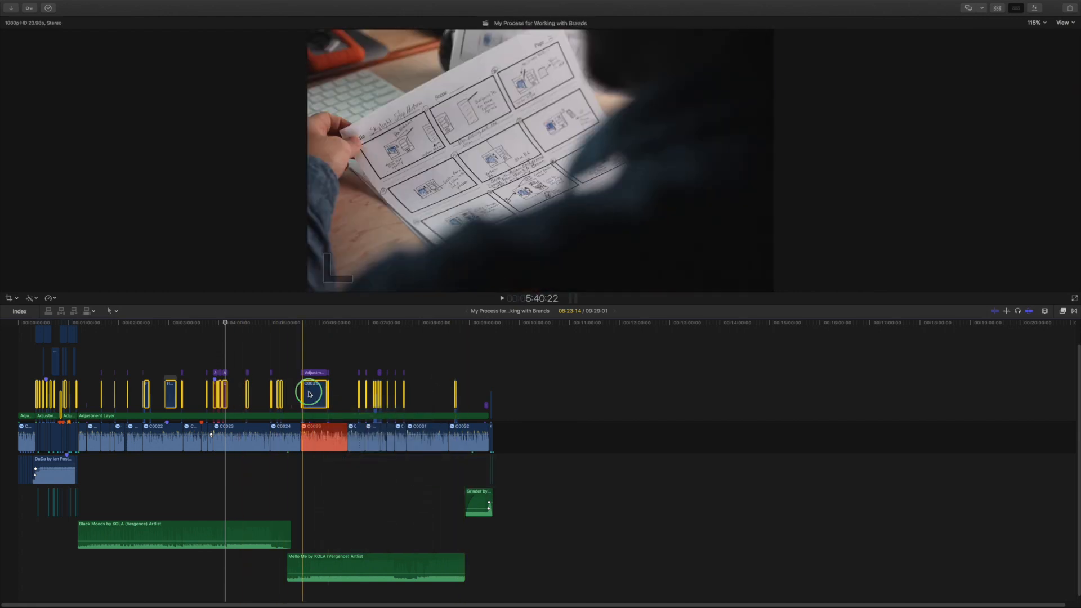
right_click(314, 394)
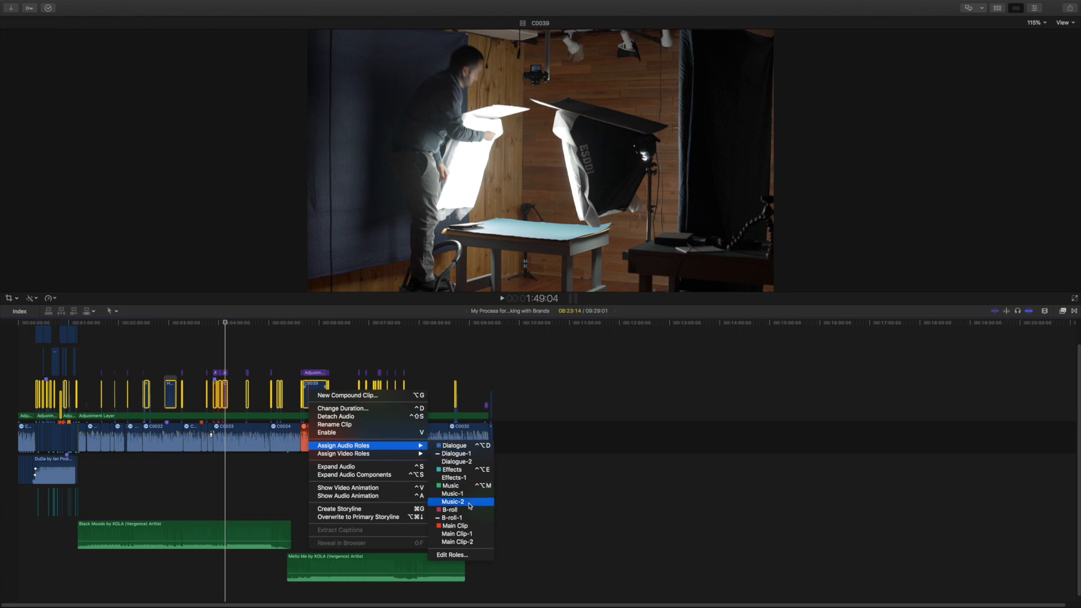
click(453, 502)
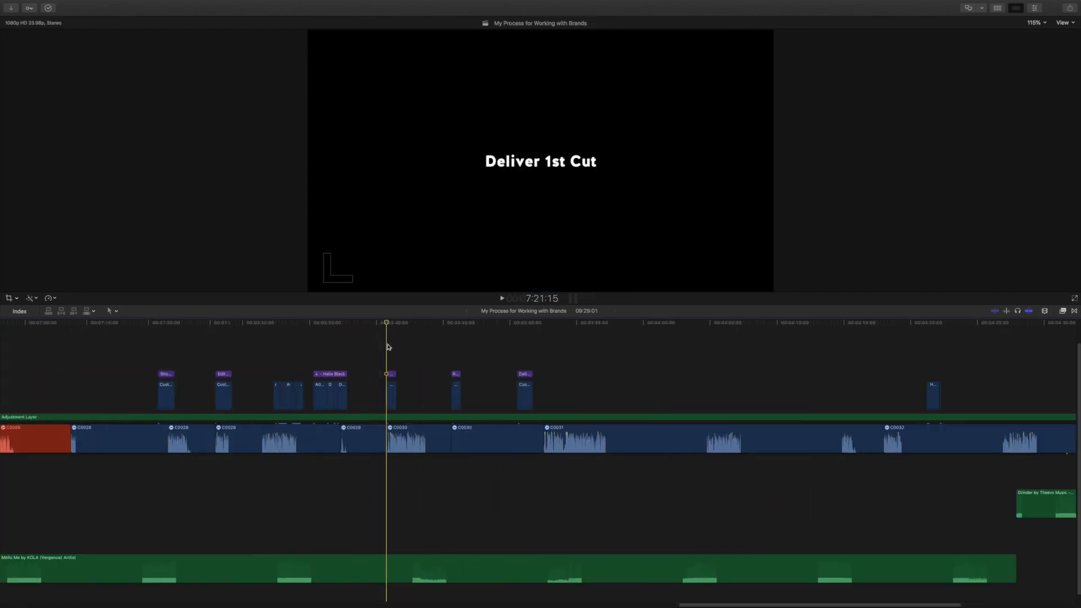
Step: Select the Deliver Final Video title at the timeline's end and bring up its role options
click(661, 393)
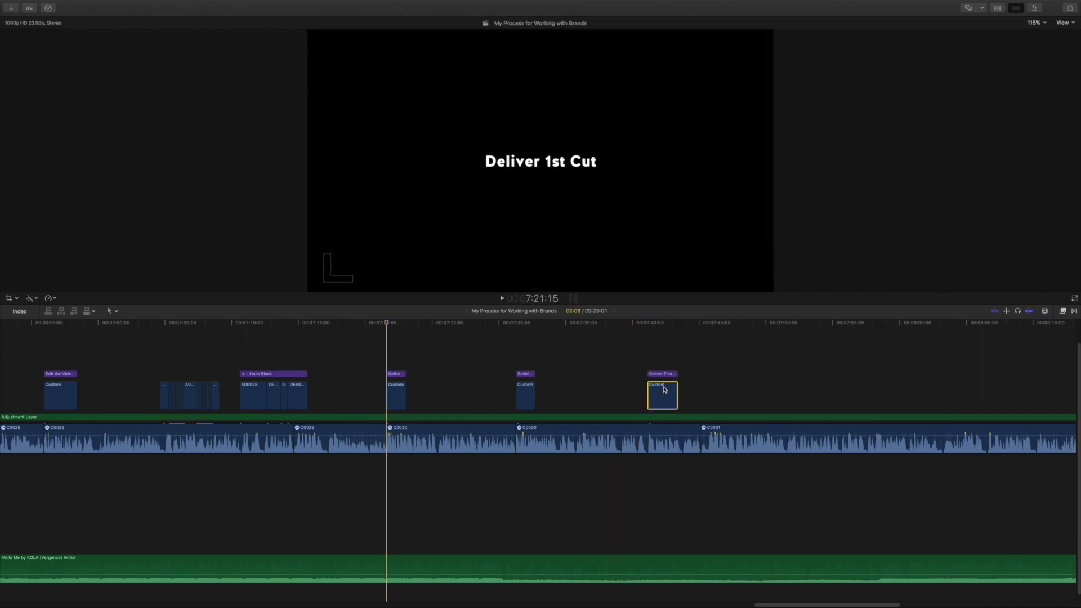
click(661, 394)
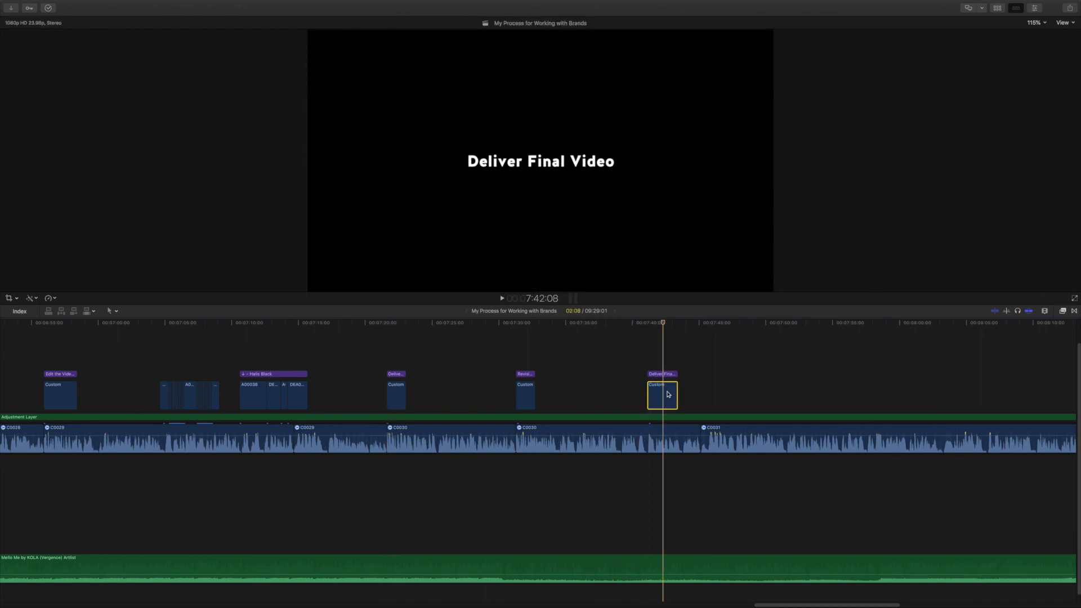
right_click(661, 394)
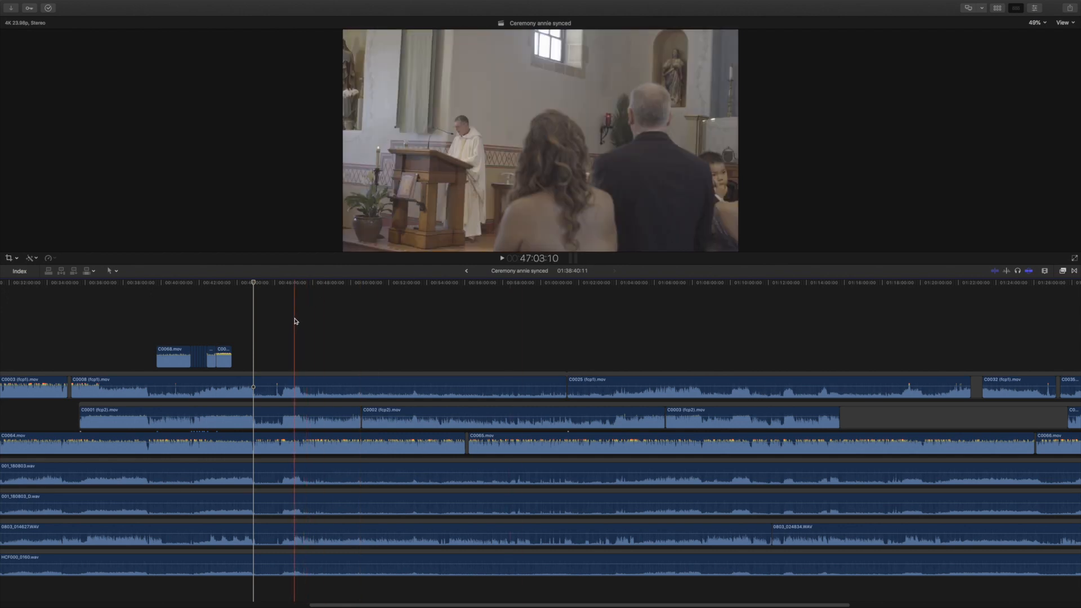
Step: From the 0803_014627.WAV clip's audio role options, bring up the library's role editor
click(218, 352)
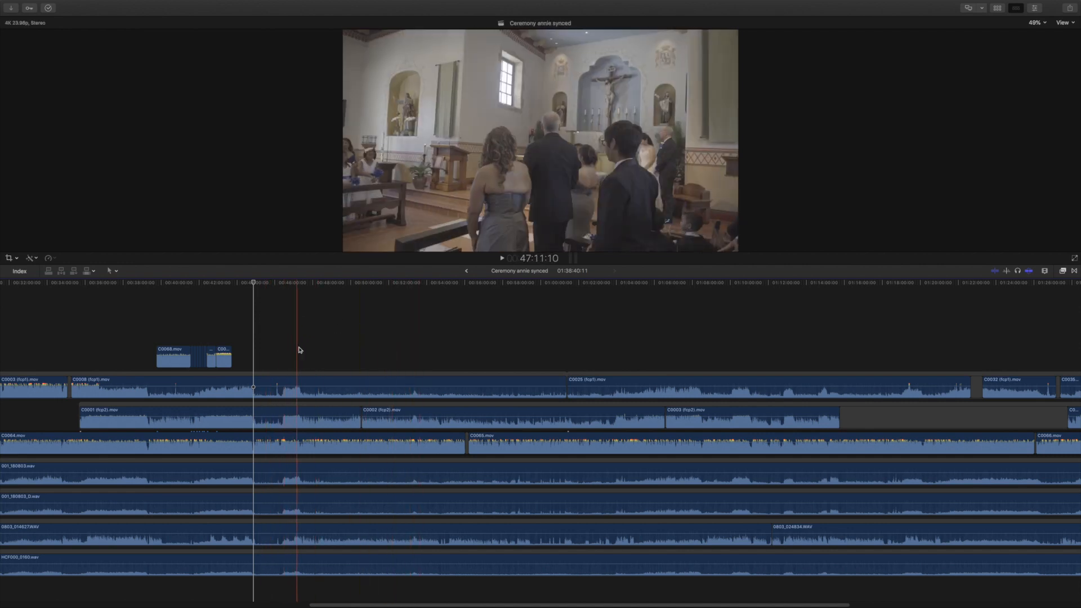
click(269, 536)
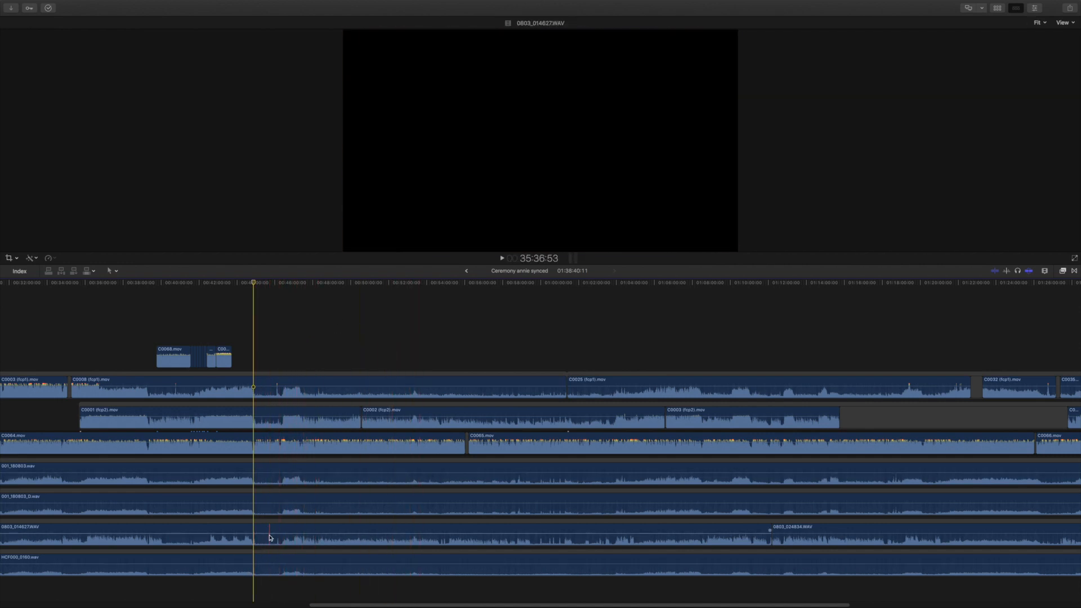
right_click(269, 534)
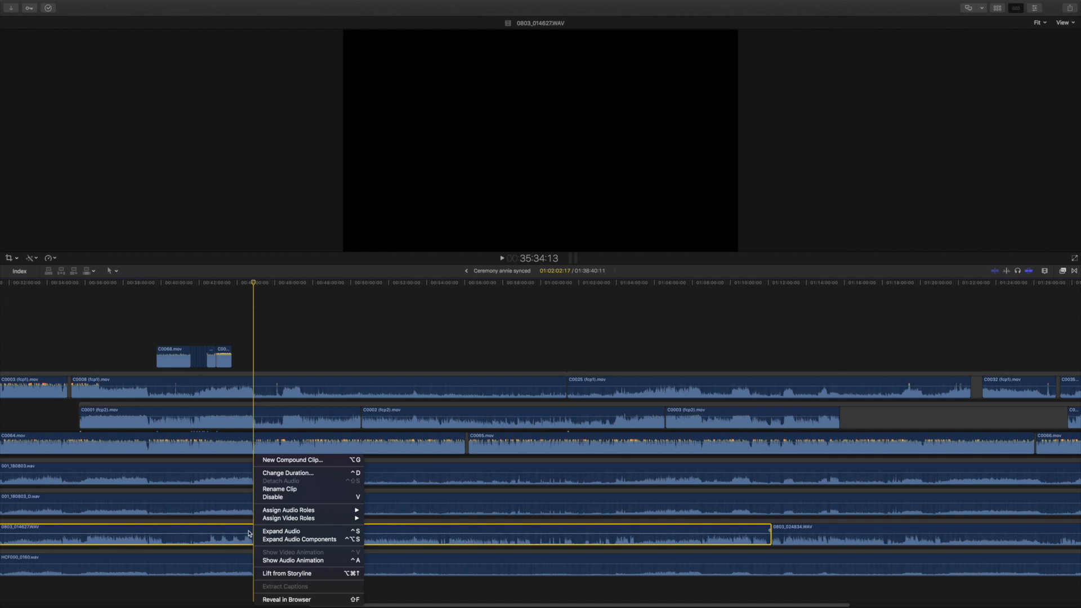
mouse_move(289, 518)
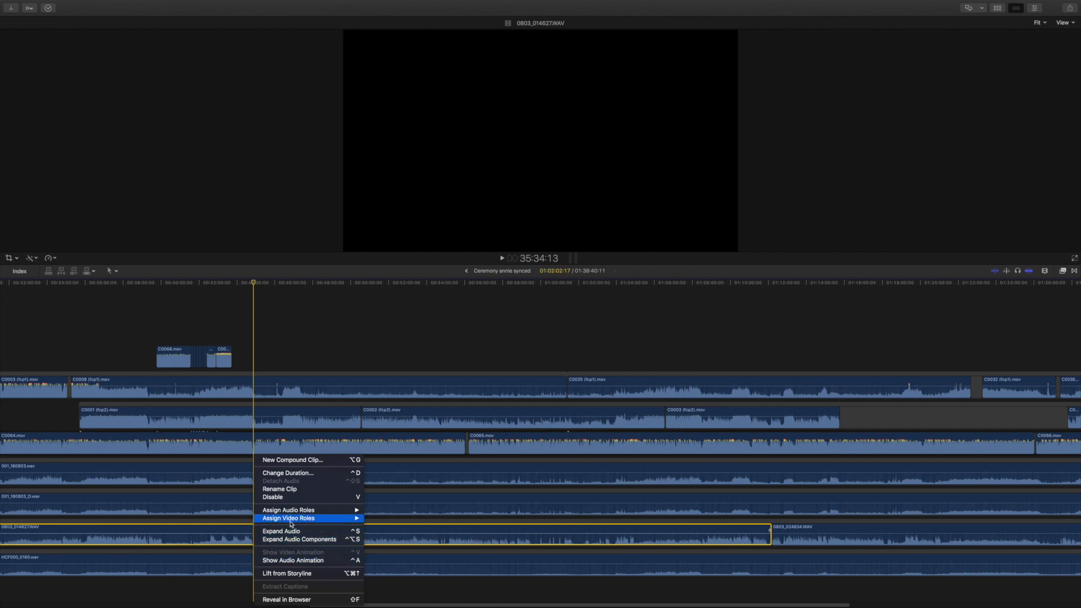
click(290, 510)
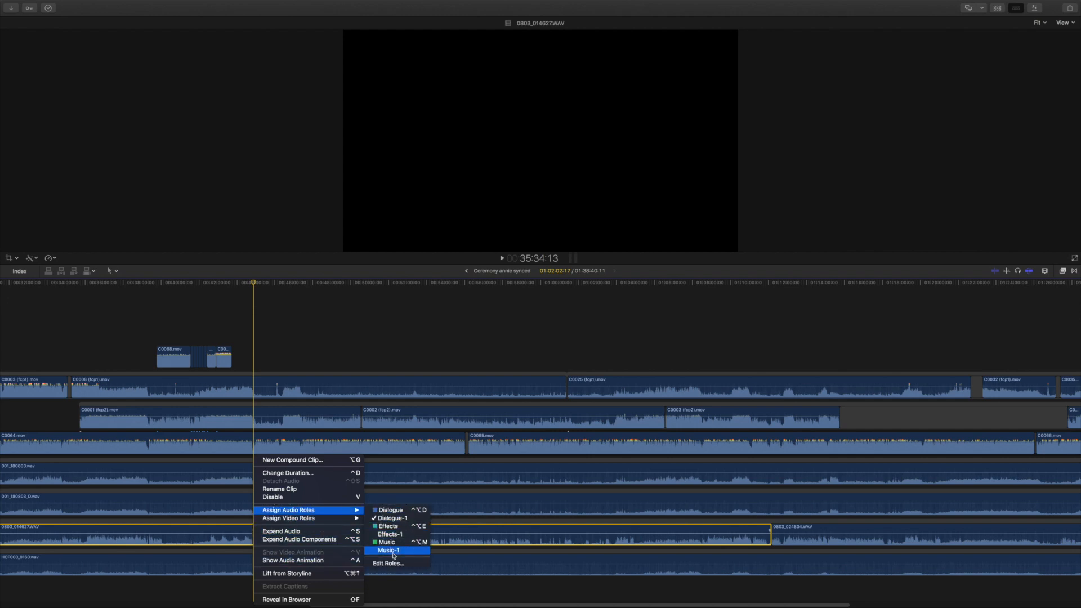
click(389, 563)
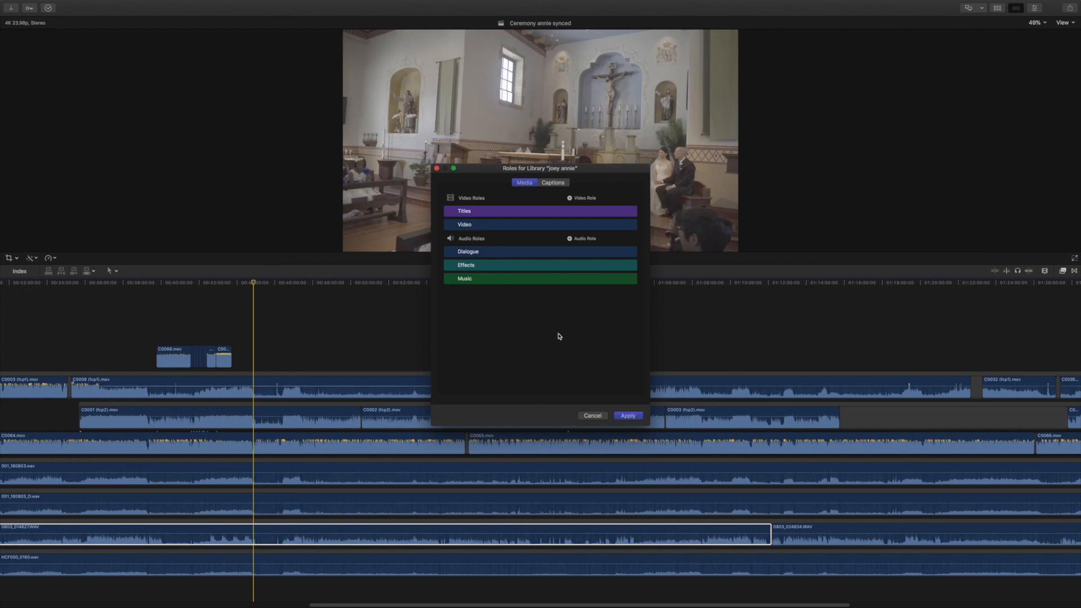
Step: Add a new Officiant audio role to the wedding library and apply the change
click(568, 238)
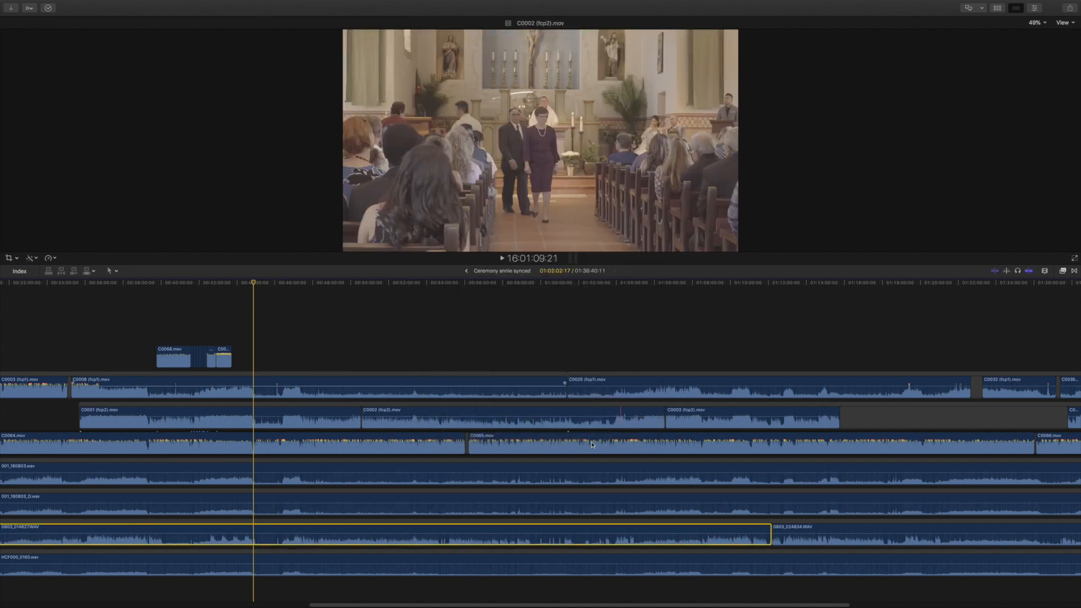
Step: Assign the red Officiant audio role to the 0803_014627.WAV ceremony clip
right_click(268, 531)
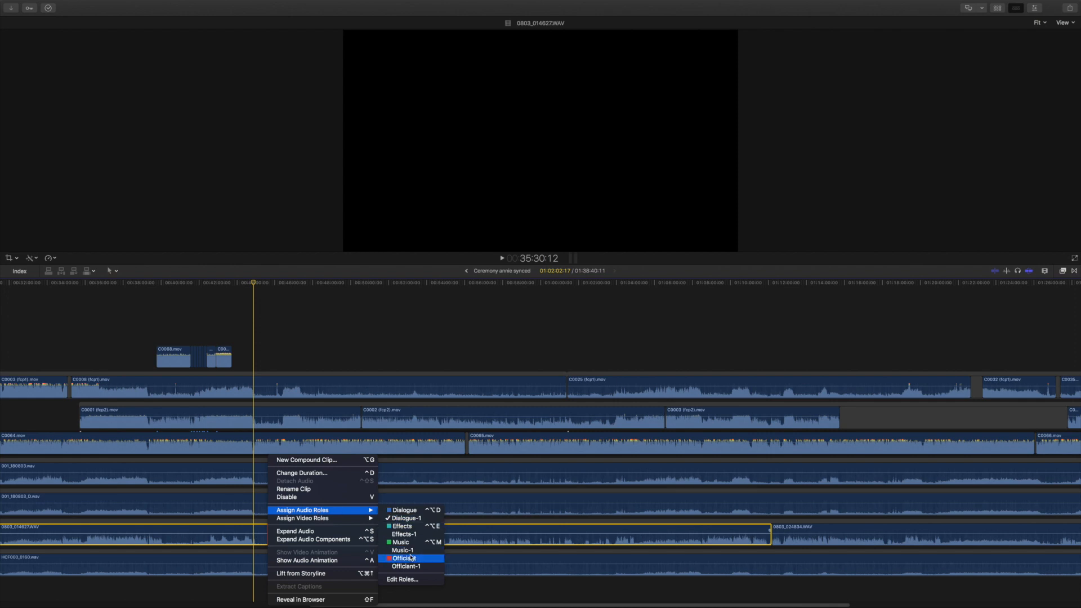
click(406, 559)
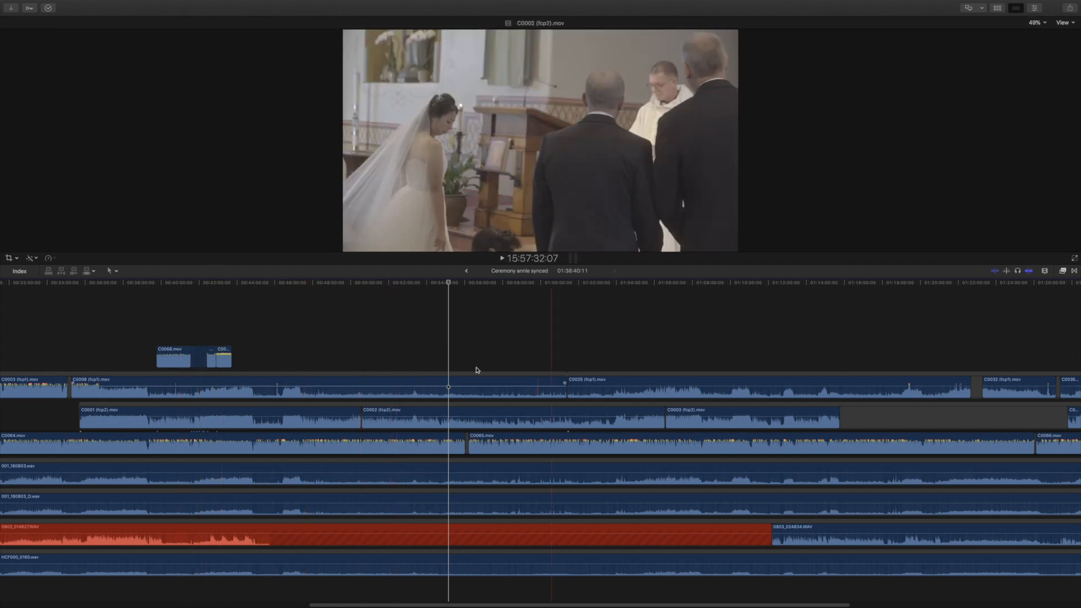
click(633, 283)
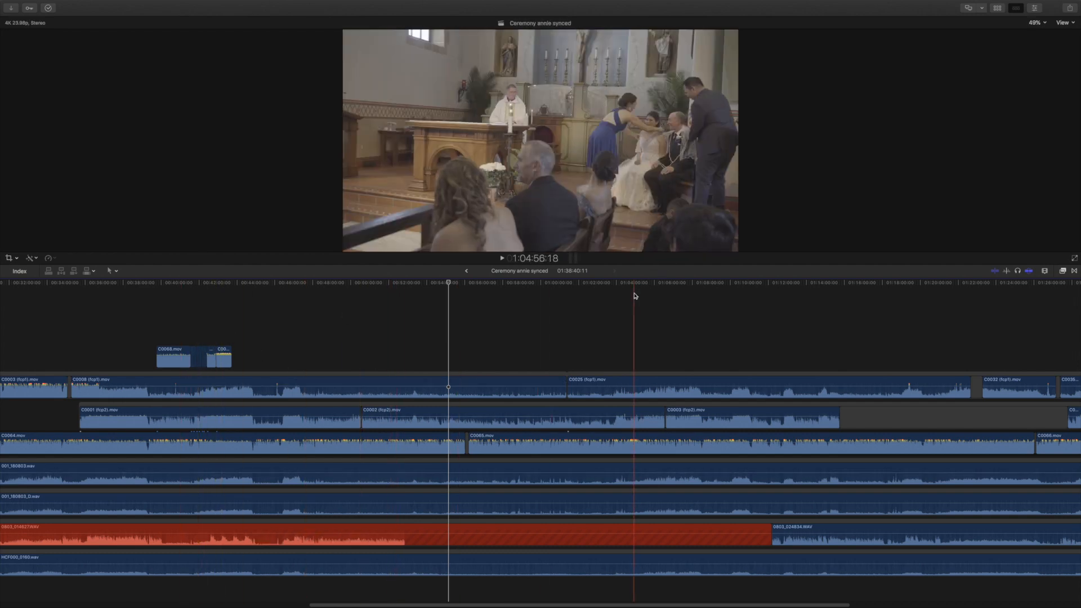